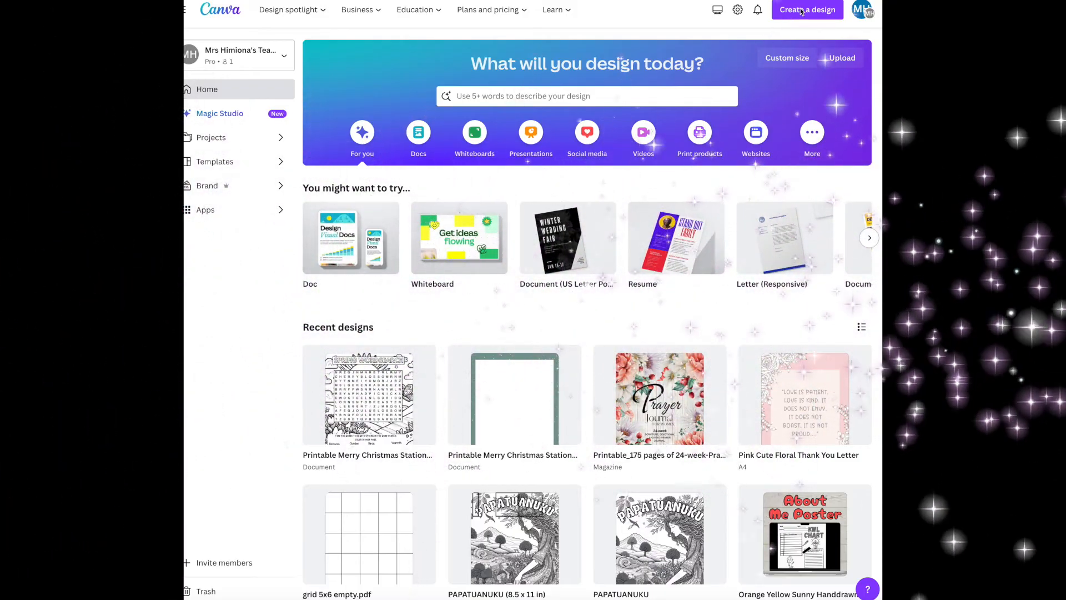
# - Create a new custom-size design of 8.5 × 11 inches
pyautogui.click(786, 57)
pyautogui.write('11')
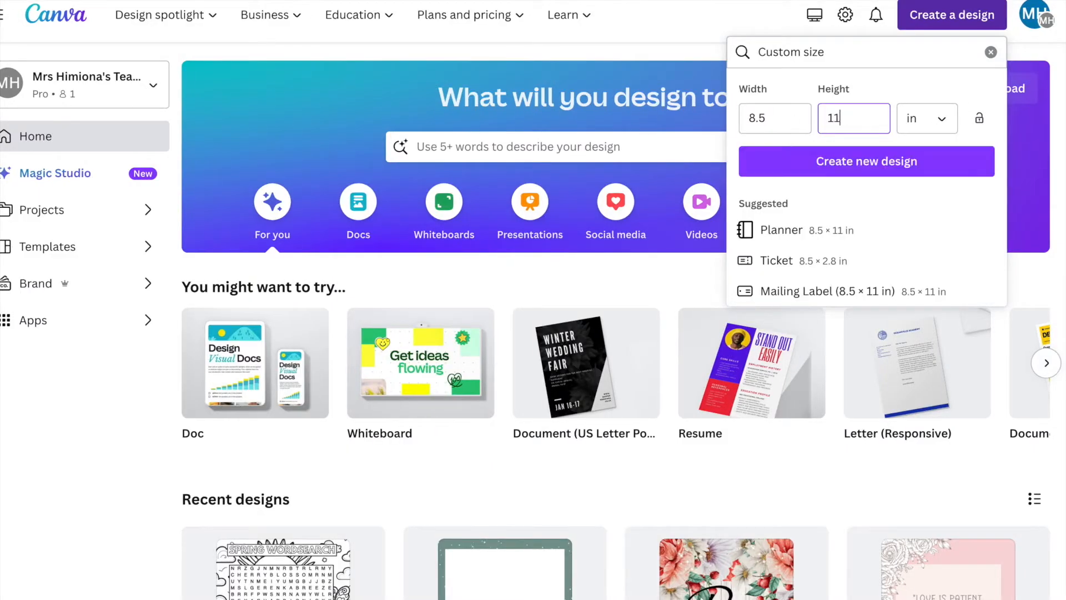
pyautogui.click(866, 161)
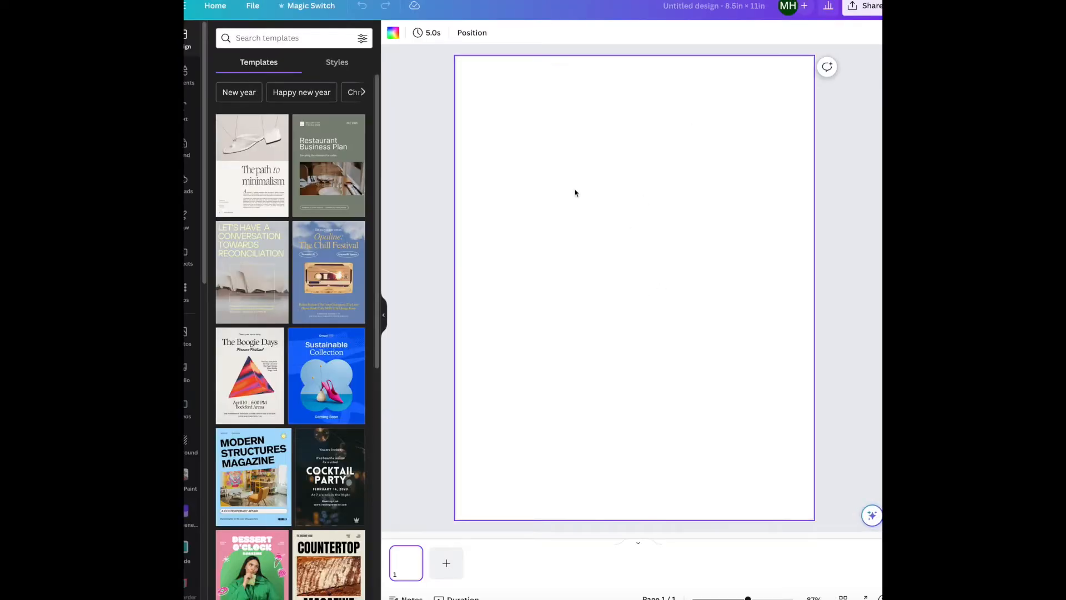
pyautogui.moveTo(711, 111)
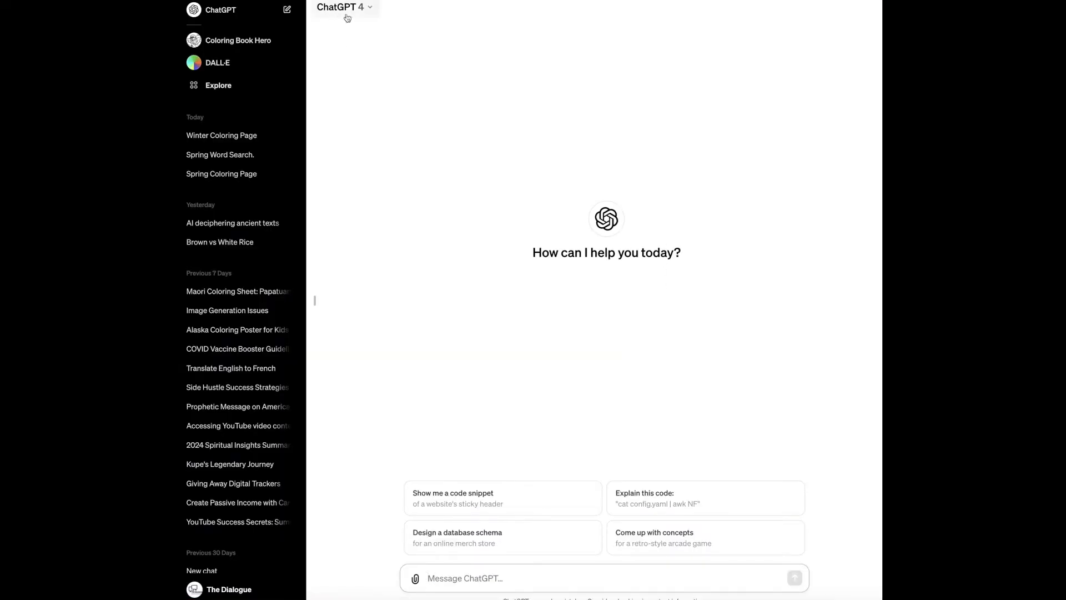
# - Switch the chat to GPT-3.5 and ask for 20 spring-themed words listed down
pyautogui.click(342, 7)
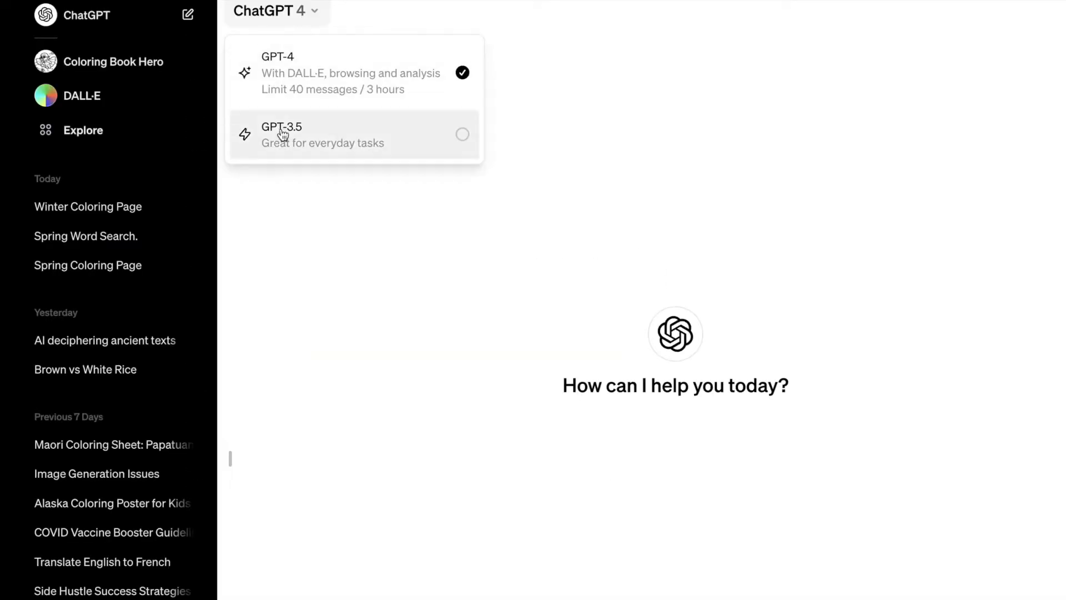
pyautogui.click(281, 134)
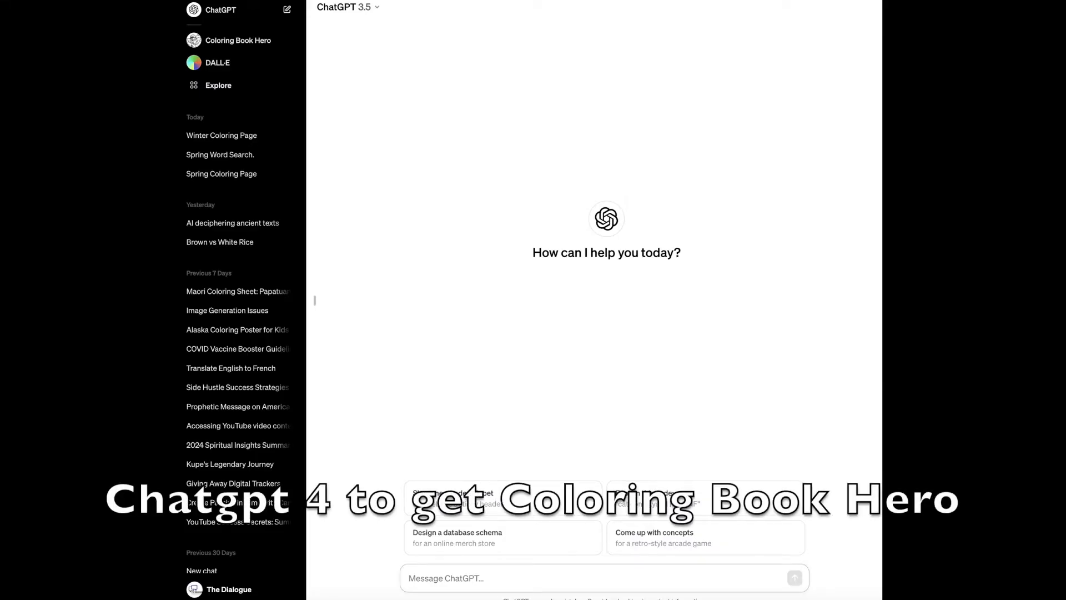
pyautogui.write('Create me 2')
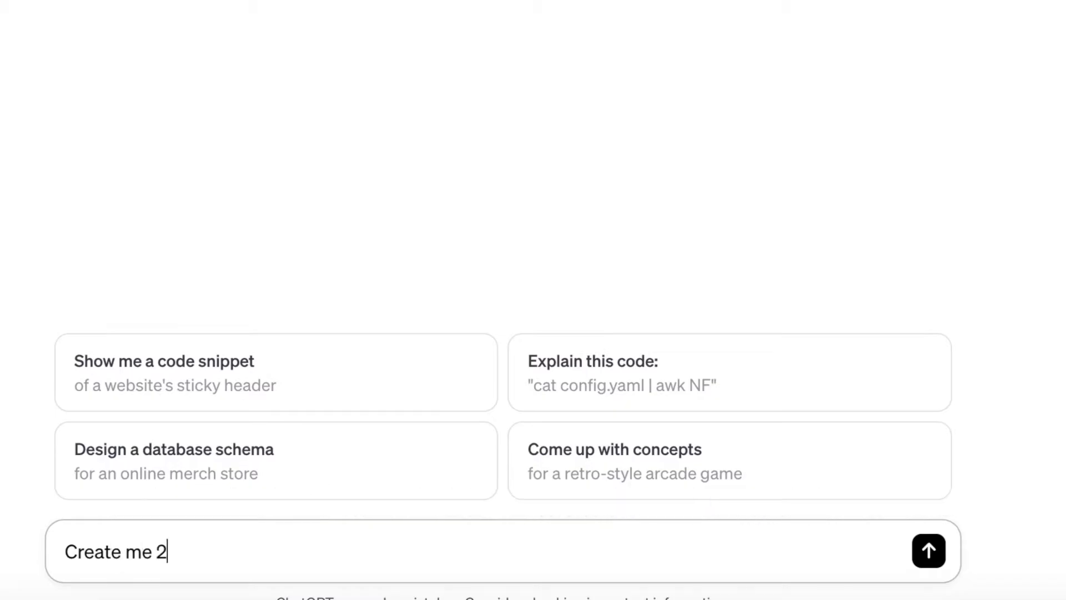
pyautogui.write('0 word')
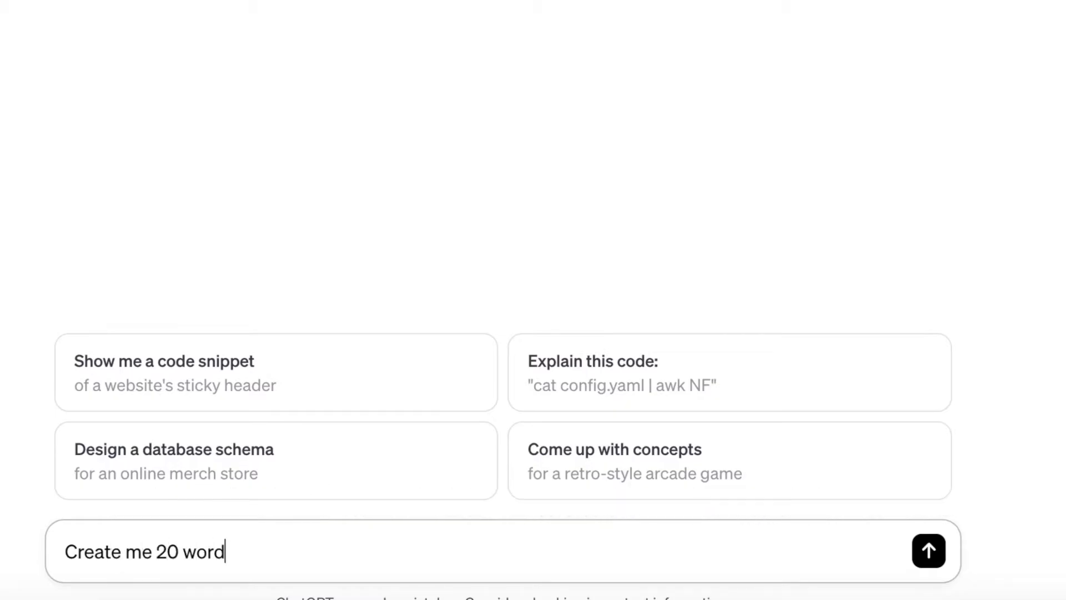
pyautogui.write('with the theme spring')
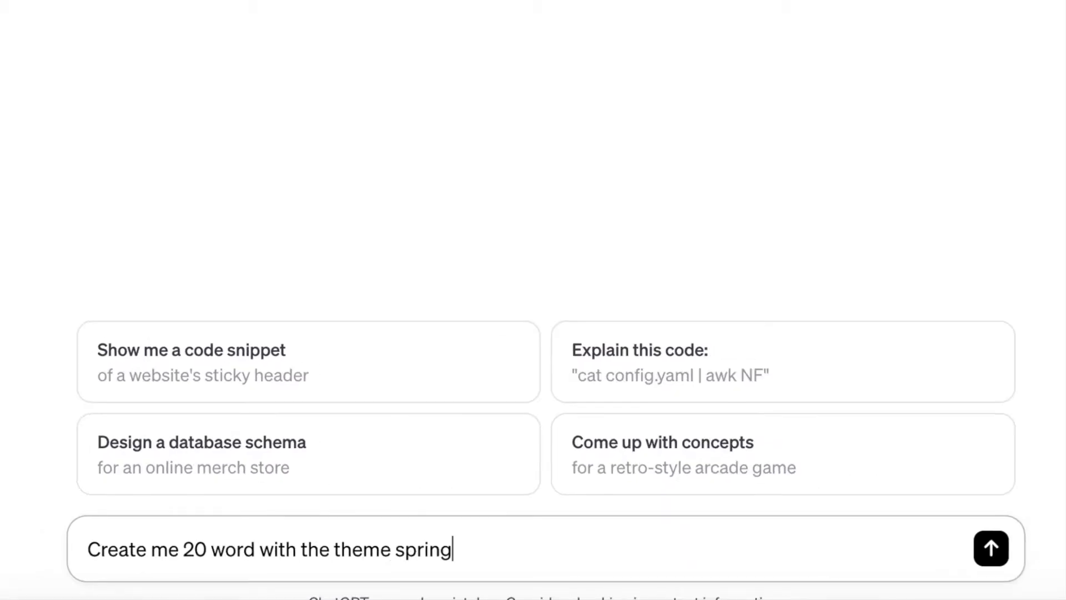
pyautogui.write('. List them dow')
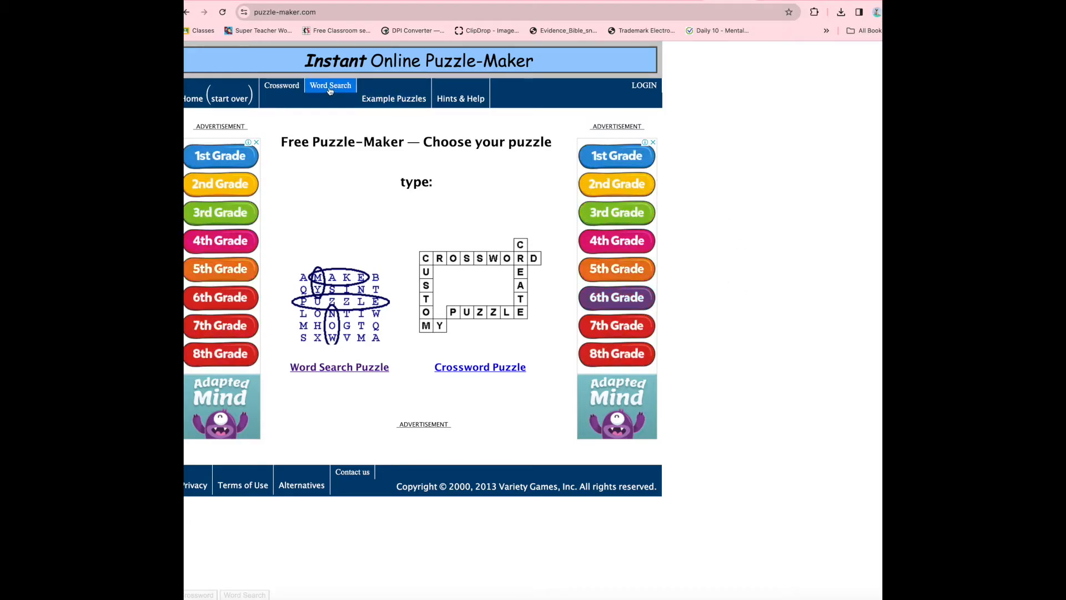
# - Go to the Word Search maker and paste the spring word list into the words box
pyautogui.click(330, 87)
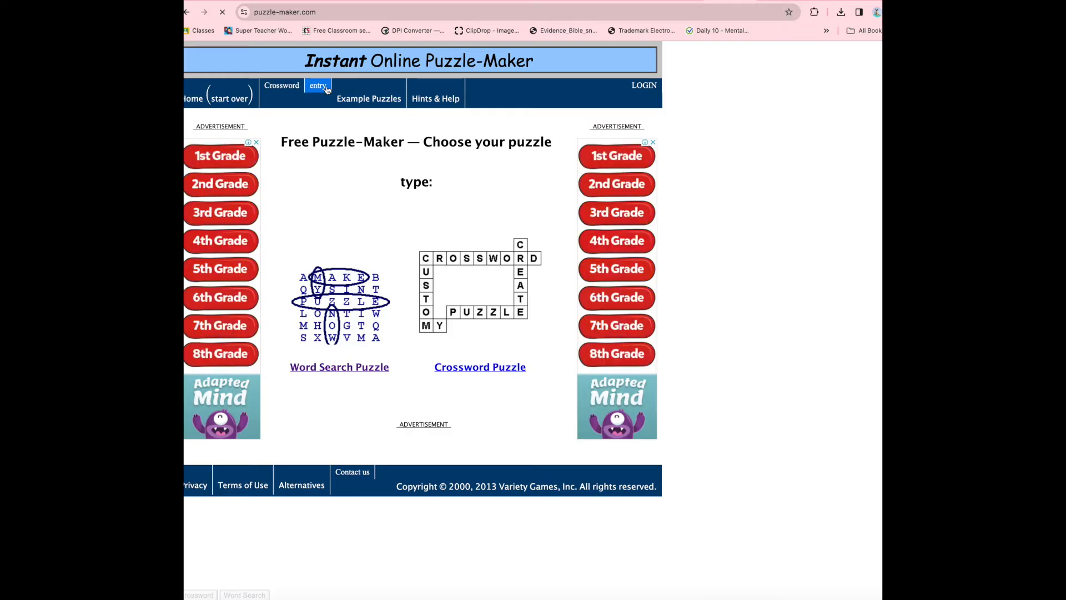
pyautogui.click(339, 366)
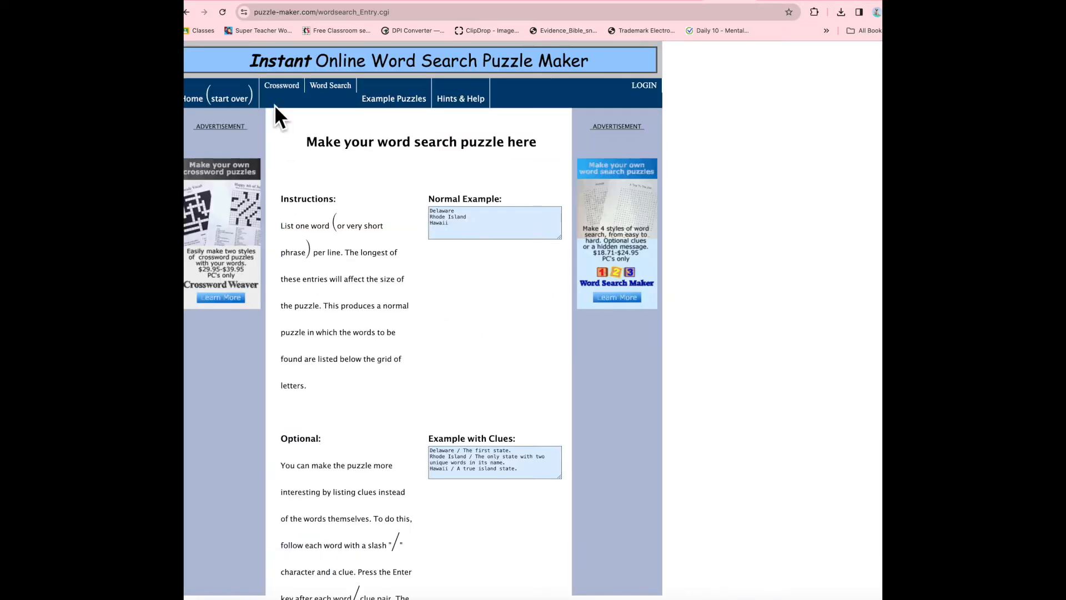
pyautogui.scroll(-3)
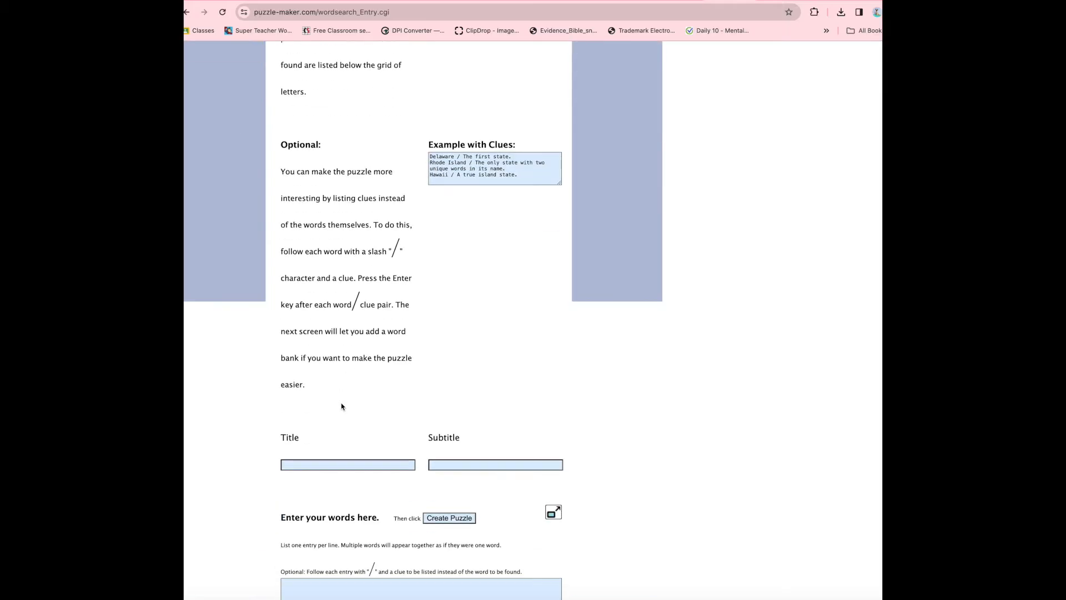
pyautogui.scroll(-3)
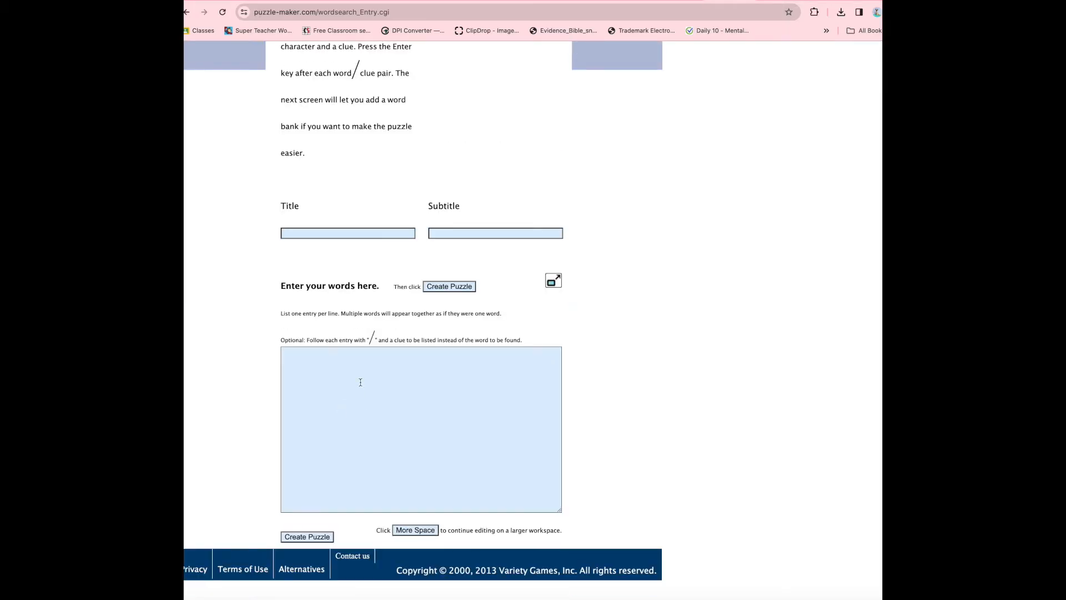
pyautogui.click(421, 428)
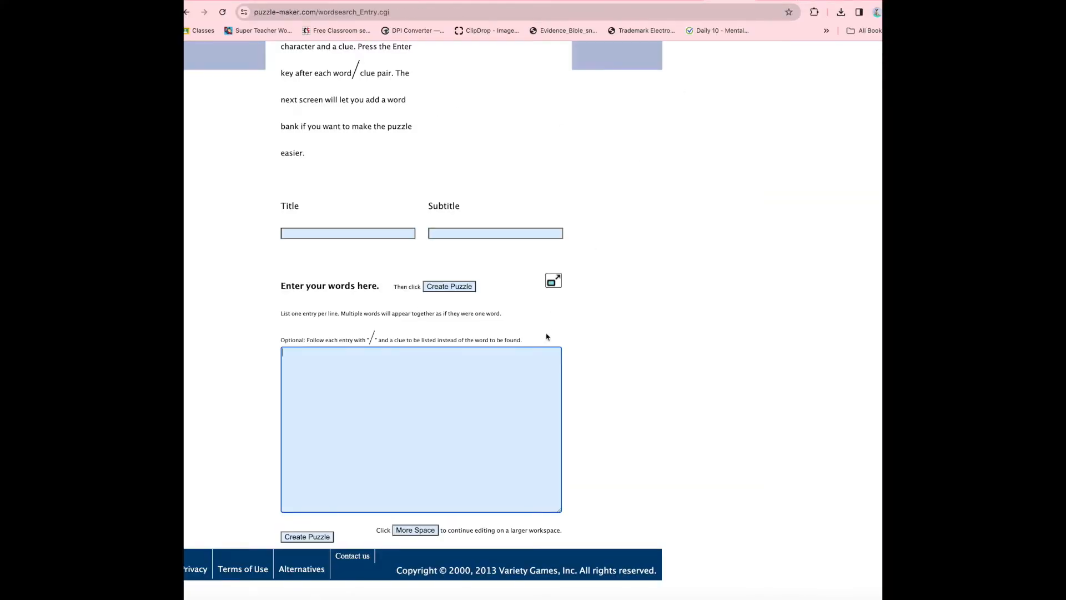
pyautogui.rightClick(421, 353)
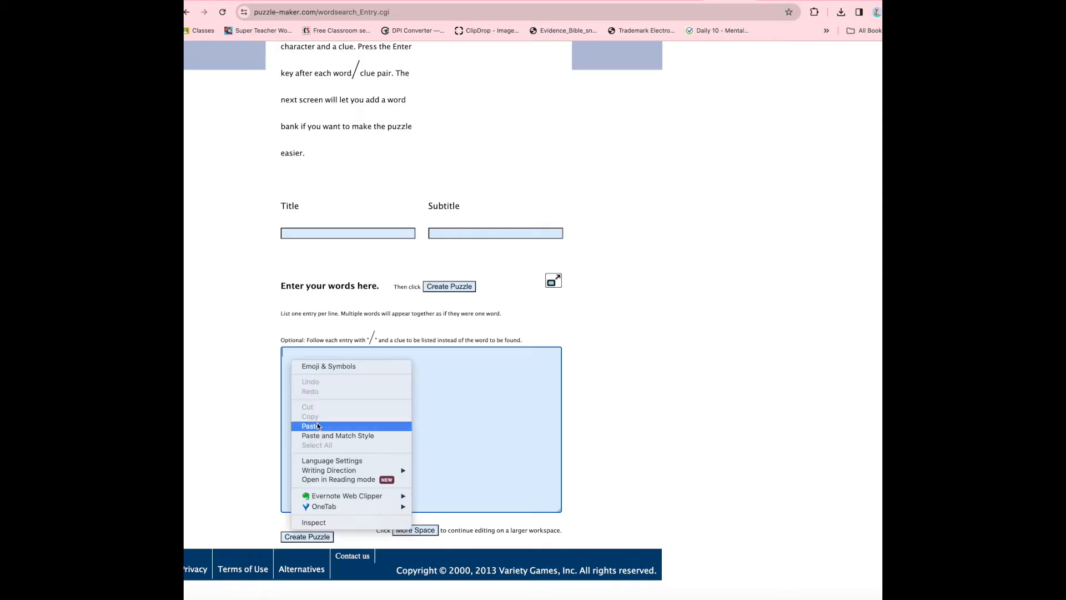
pyautogui.click(310, 425)
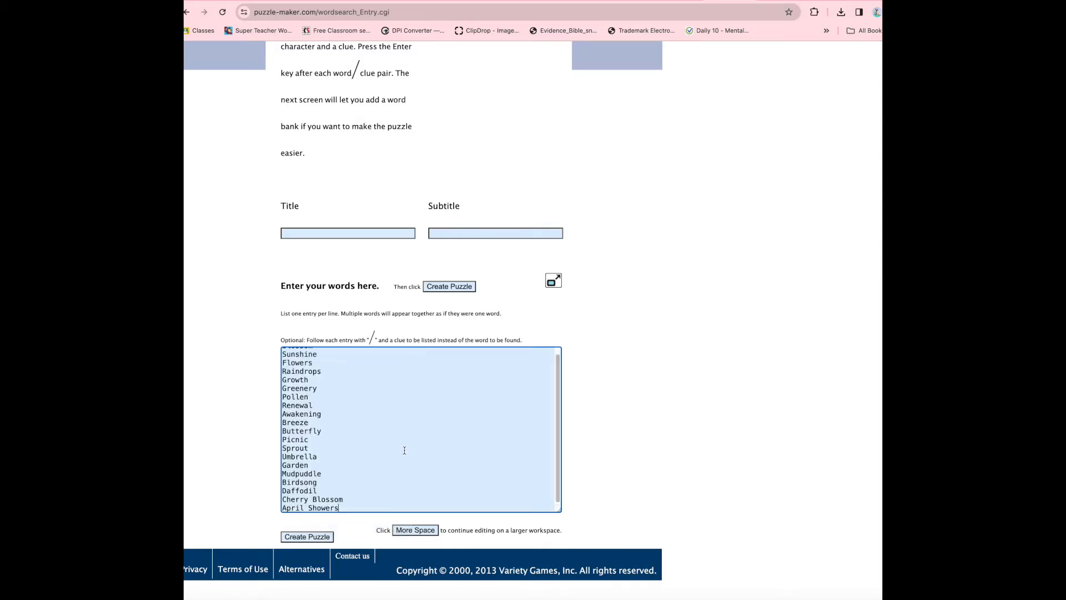
# - Title the puzzle 'Spring' and generate the word search
pyautogui.click(347, 232)
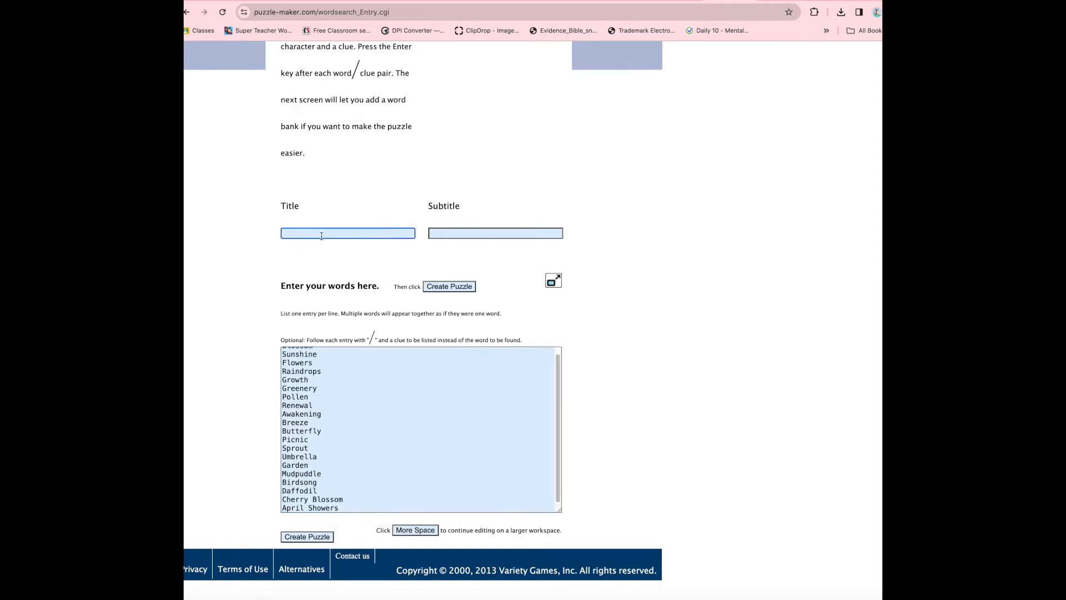
pyautogui.write('Spring')
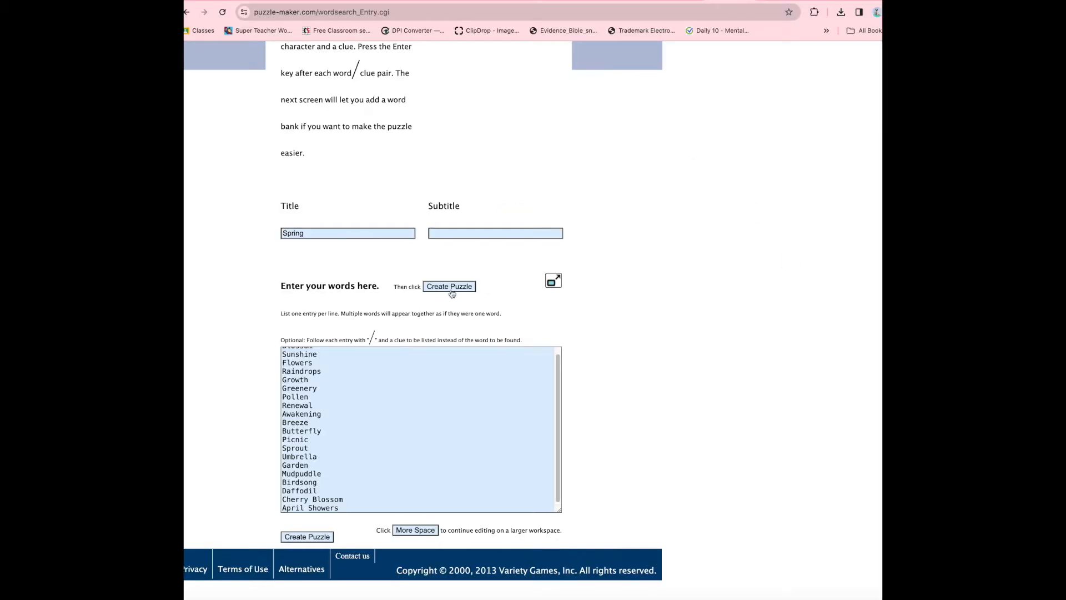
pyautogui.click(448, 285)
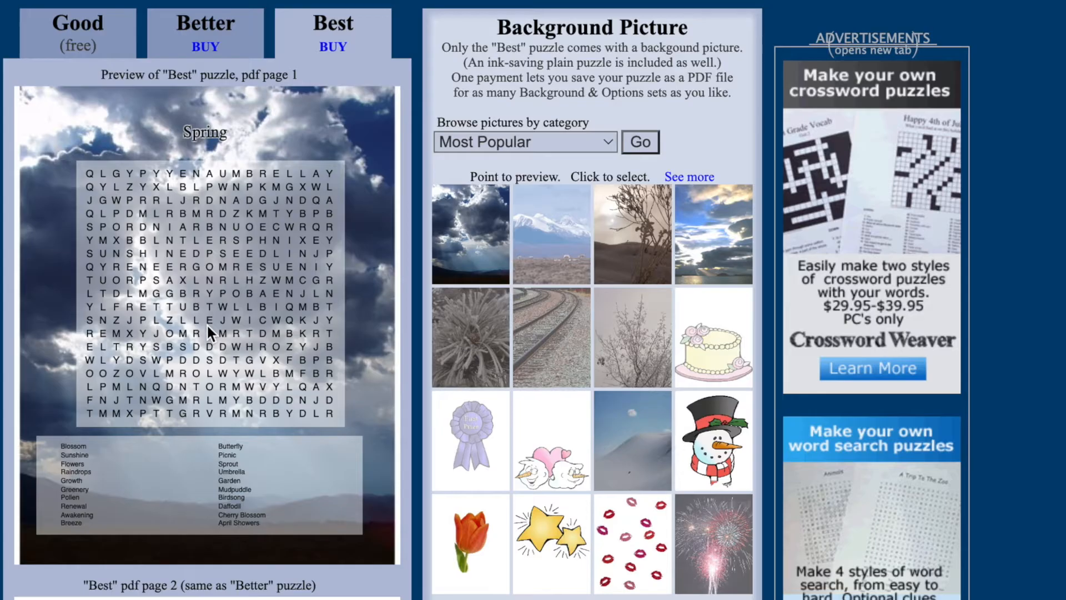
# - Preview the no-background and free puzzle versions, then proceed to print the free one
pyautogui.click(206, 32)
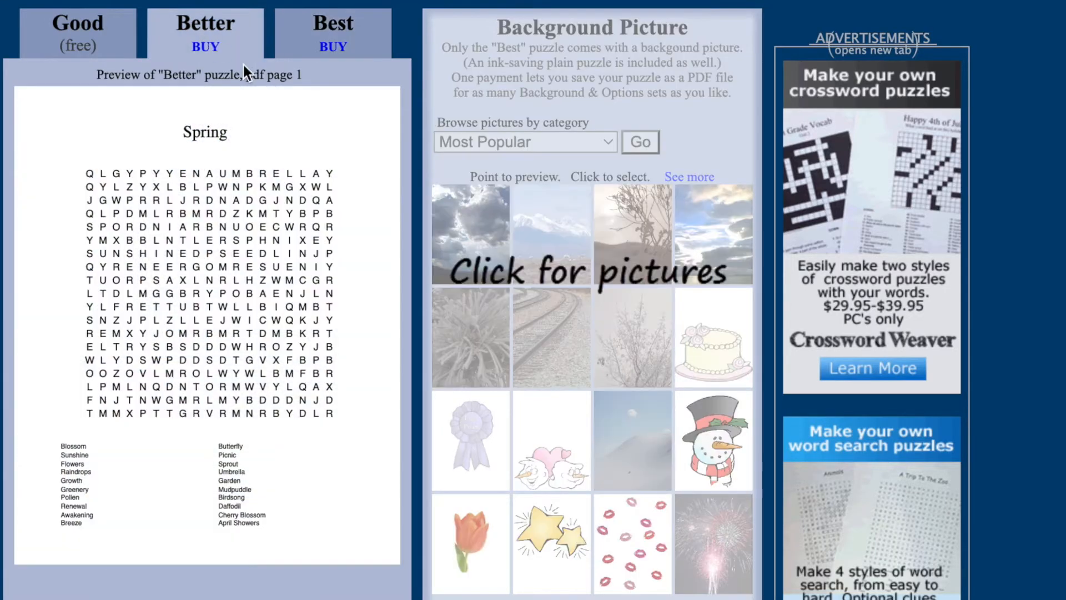
pyautogui.click(78, 23)
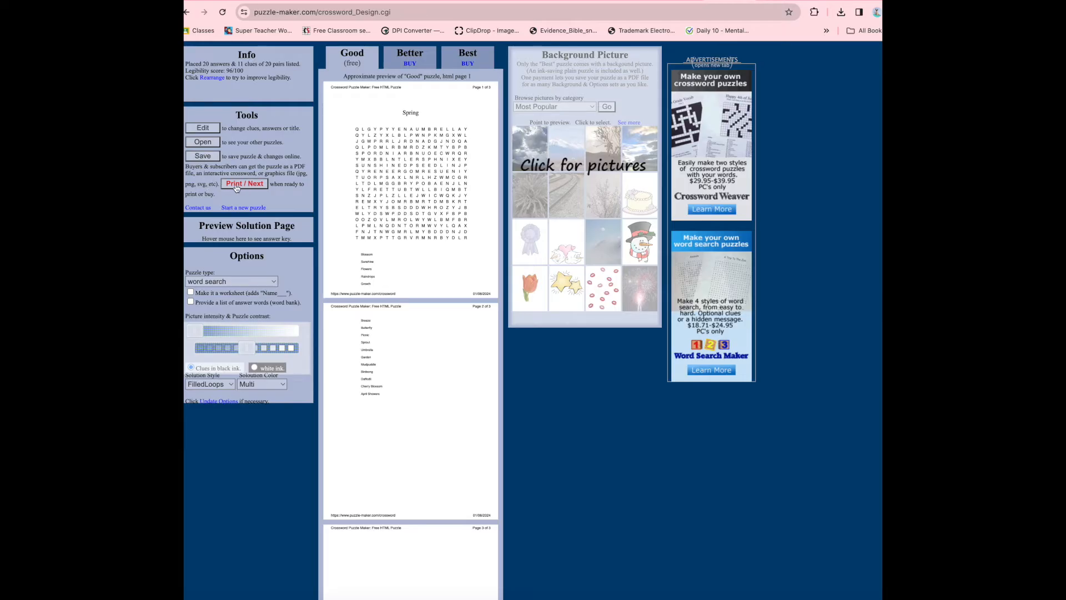
pyautogui.click(244, 183)
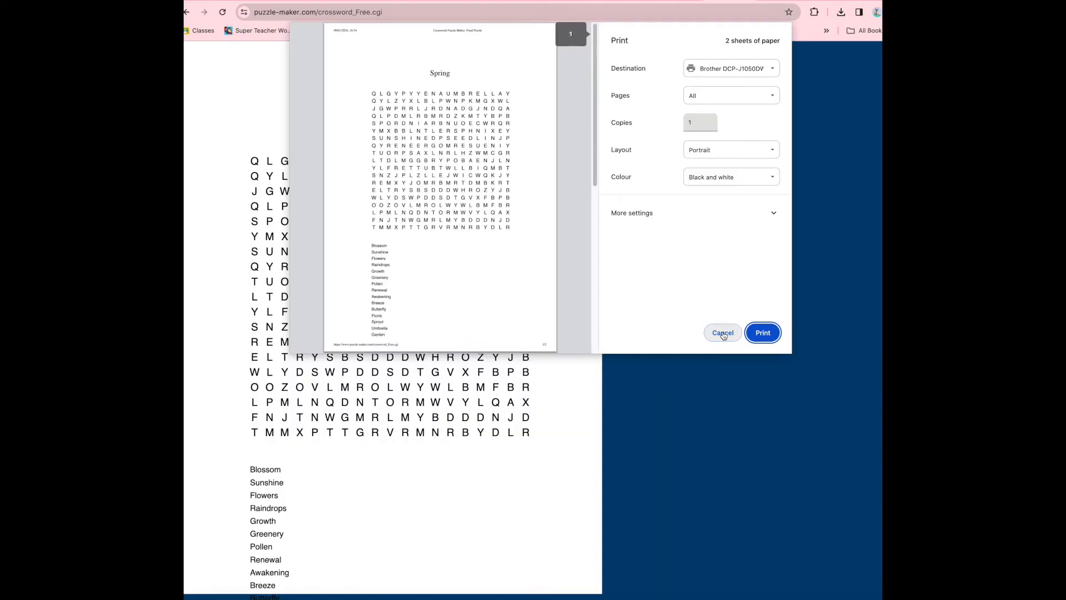
# - Cancel the print dialog to stay on the printable Spring puzzle page
pyautogui.click(723, 332)
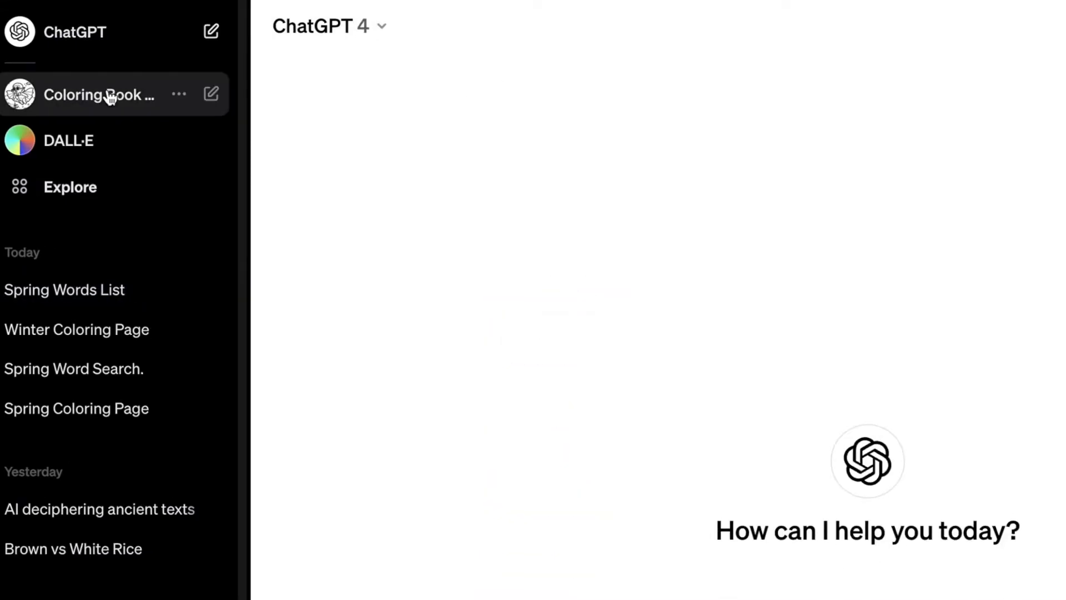
# - Ask Coloring Book Hero for a fun spring coloring page and send the request
pyautogui.click(100, 94)
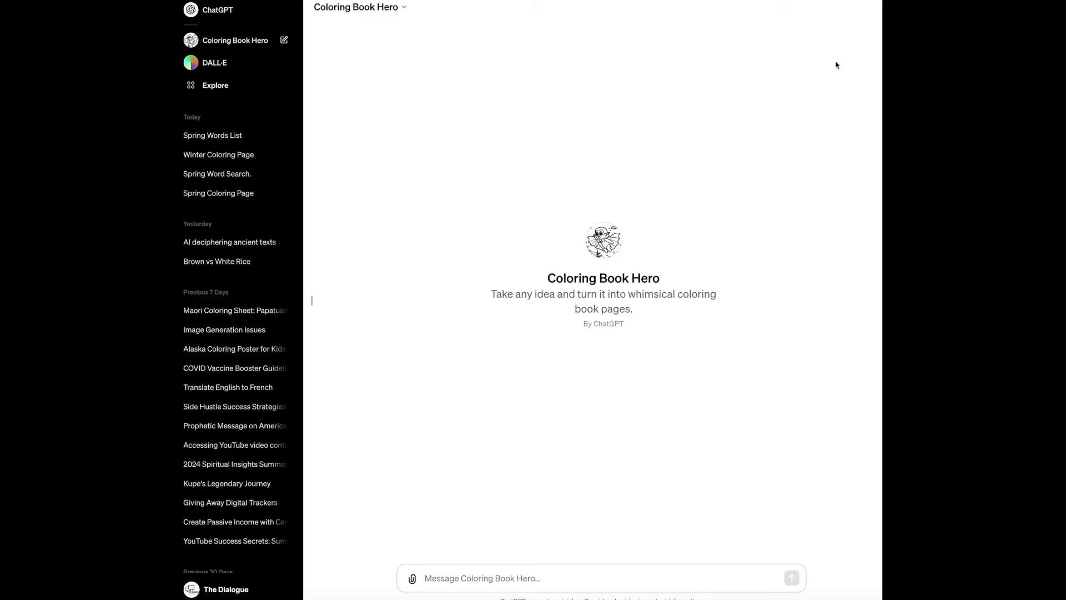
pyautogui.write('Create a coloring page with the theme')
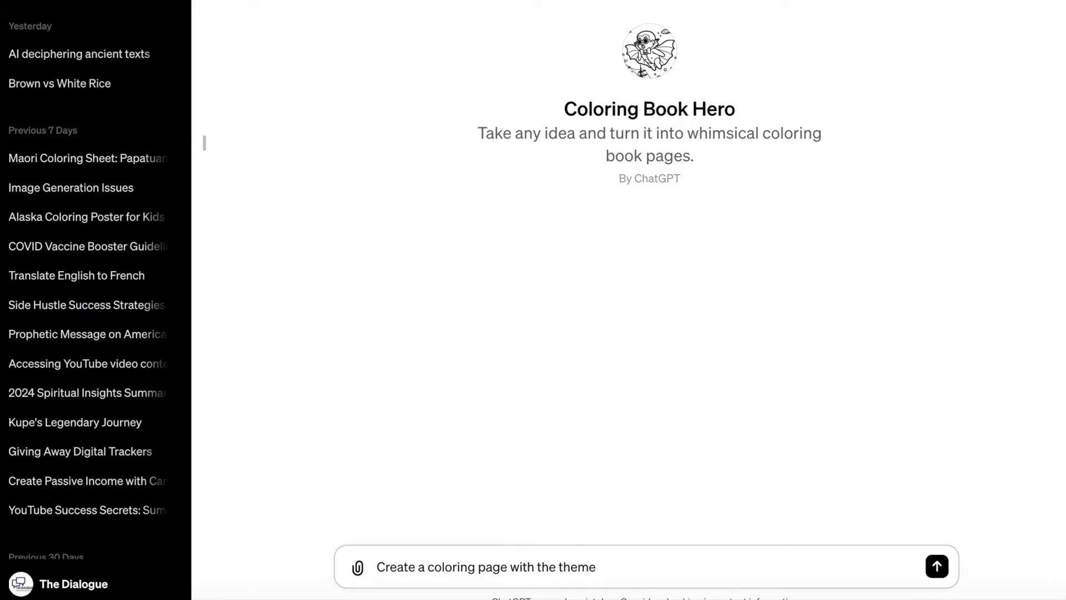
pyautogui.write('Spring, make it for 12 year olds.')
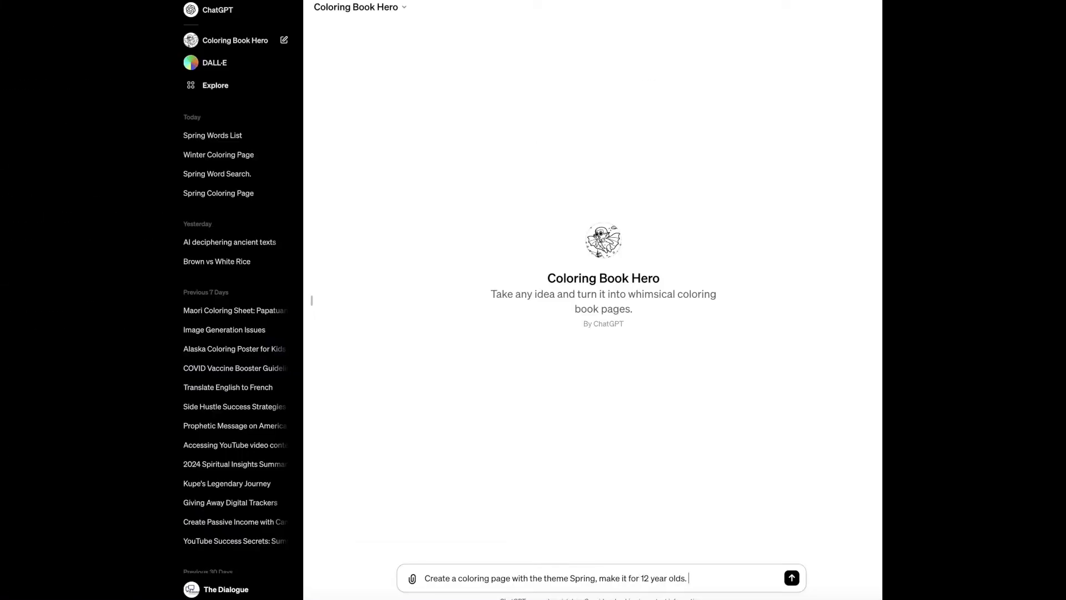
pyautogui.moveTo(790, 577)
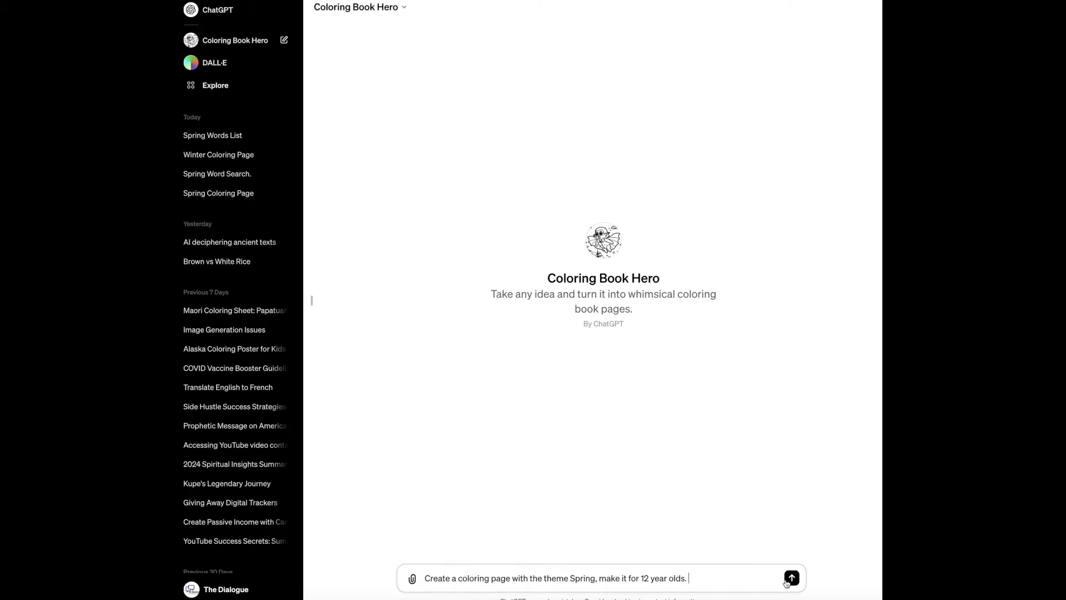
pyautogui.moveTo(791, 577)
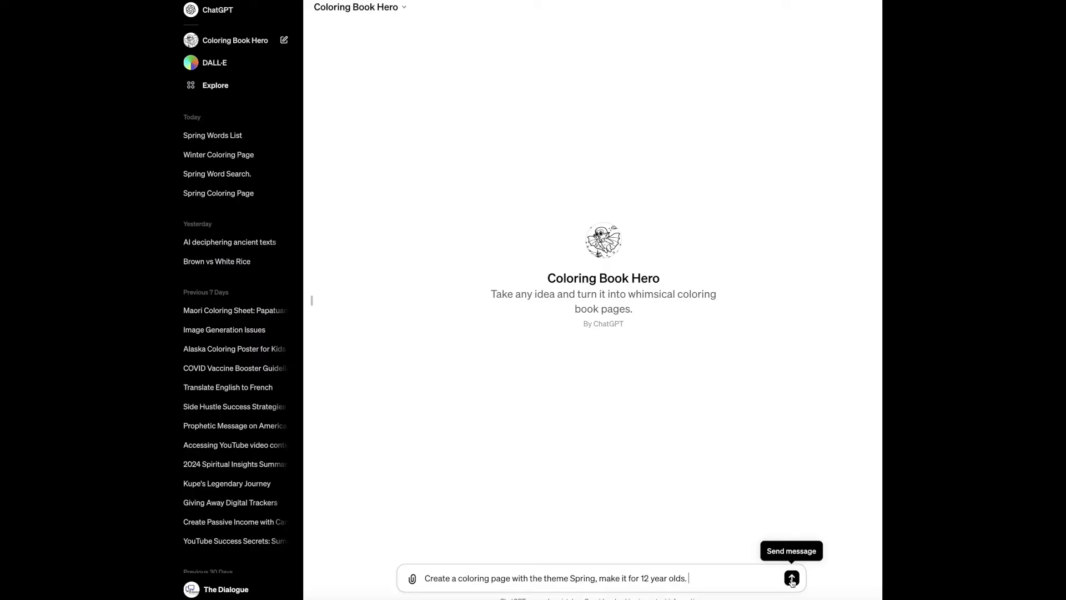
pyautogui.click(790, 577)
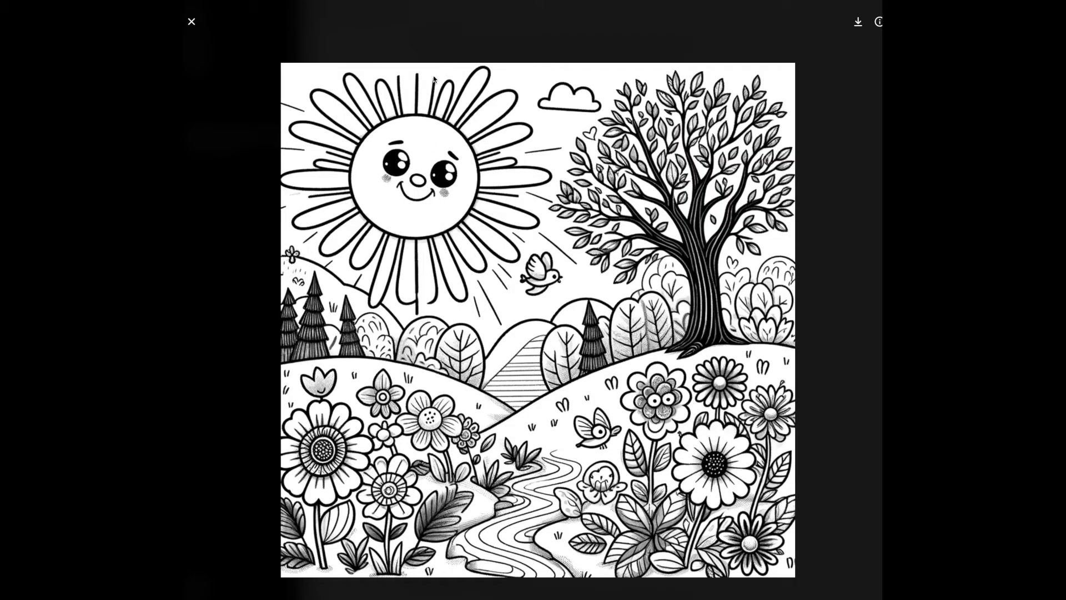
# - Paste the spring coloring picture onto the blank page and enlarge it to fill the page
pyautogui.click(191, 21)
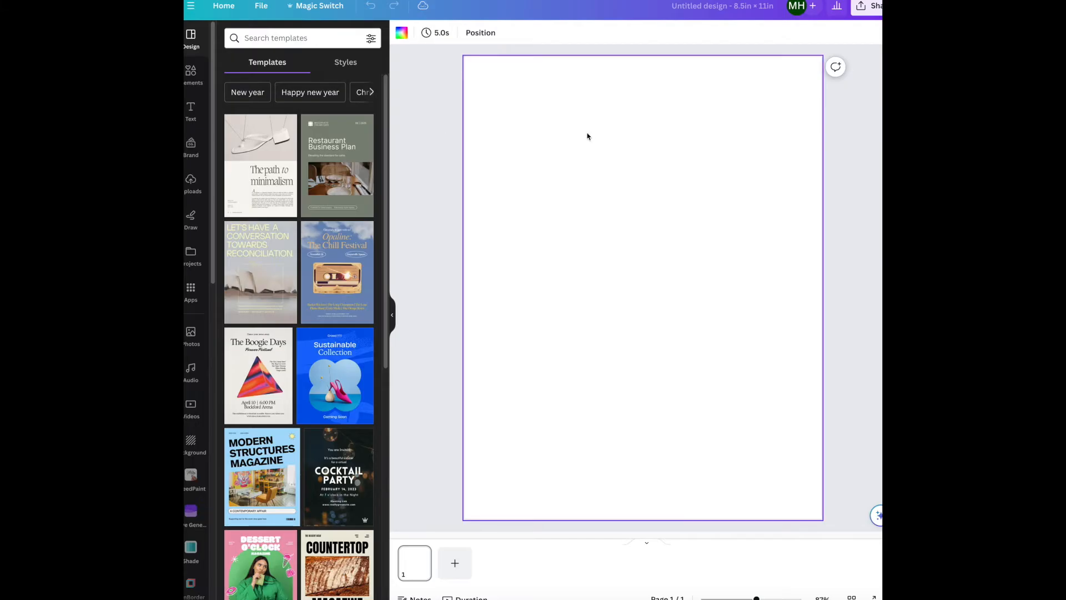
pyautogui.rightClick(588, 135)
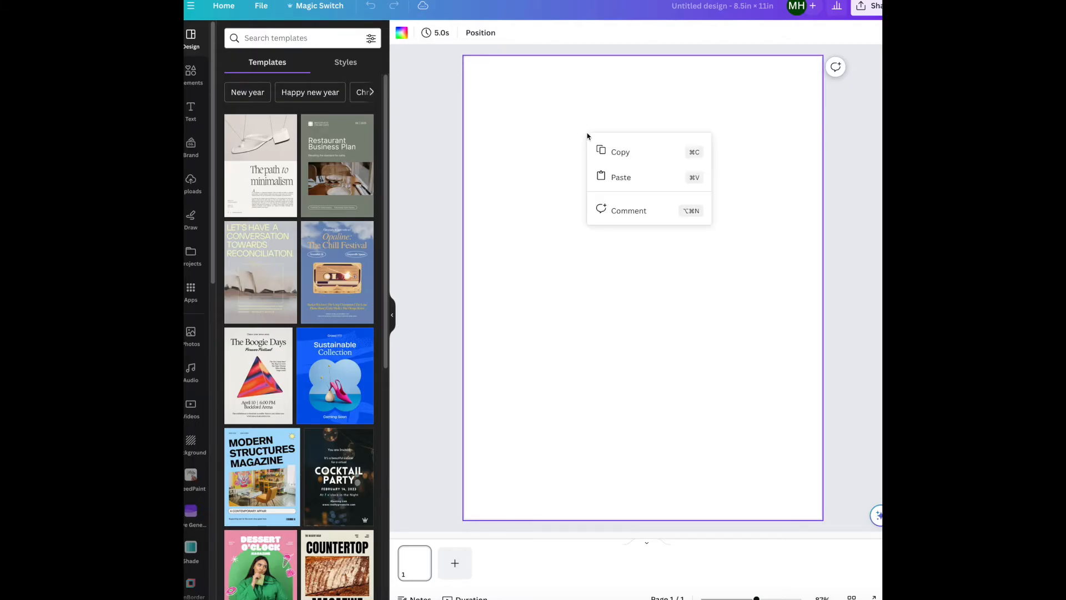
pyautogui.click(613, 178)
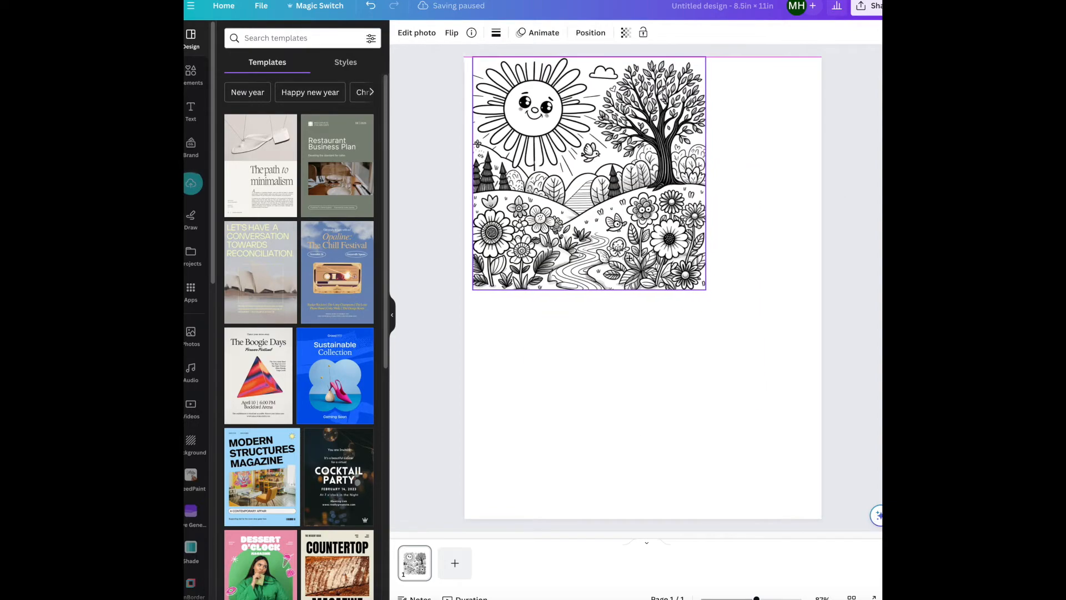
pyautogui.moveTo(705, 289); pyautogui.dragTo(743, 334)
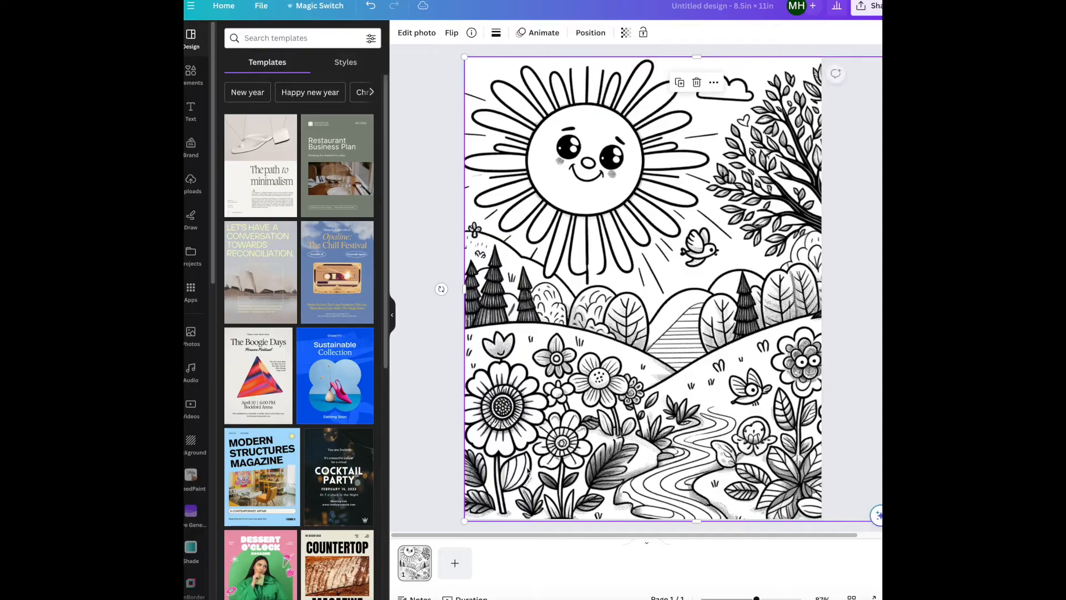
pyautogui.moveTo(497, 307)
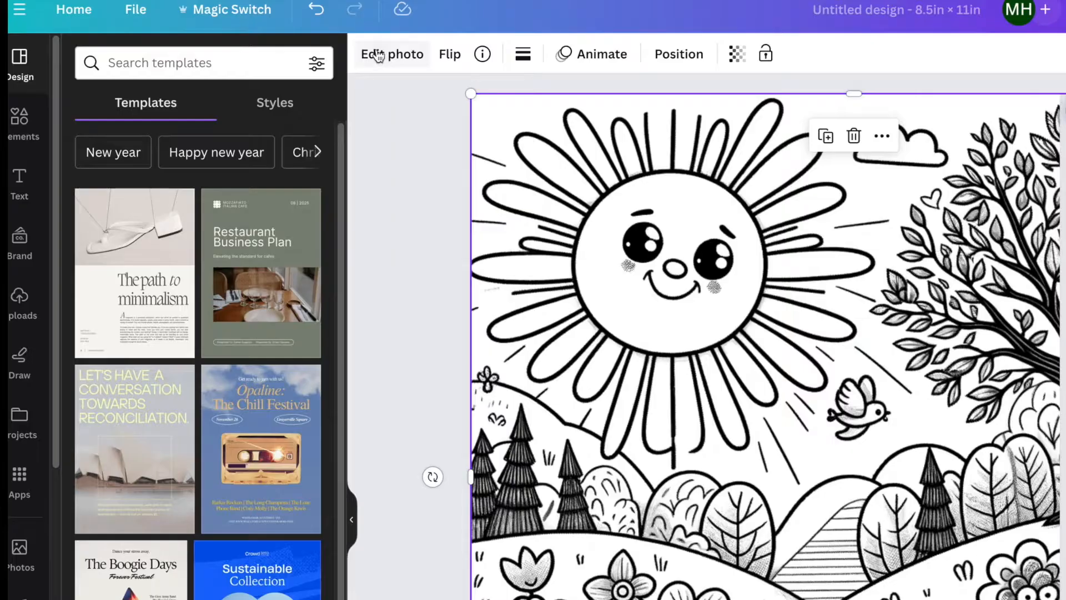
# - Adjust the picture to brightness about 33 and contrast about 75
pyautogui.click(392, 53)
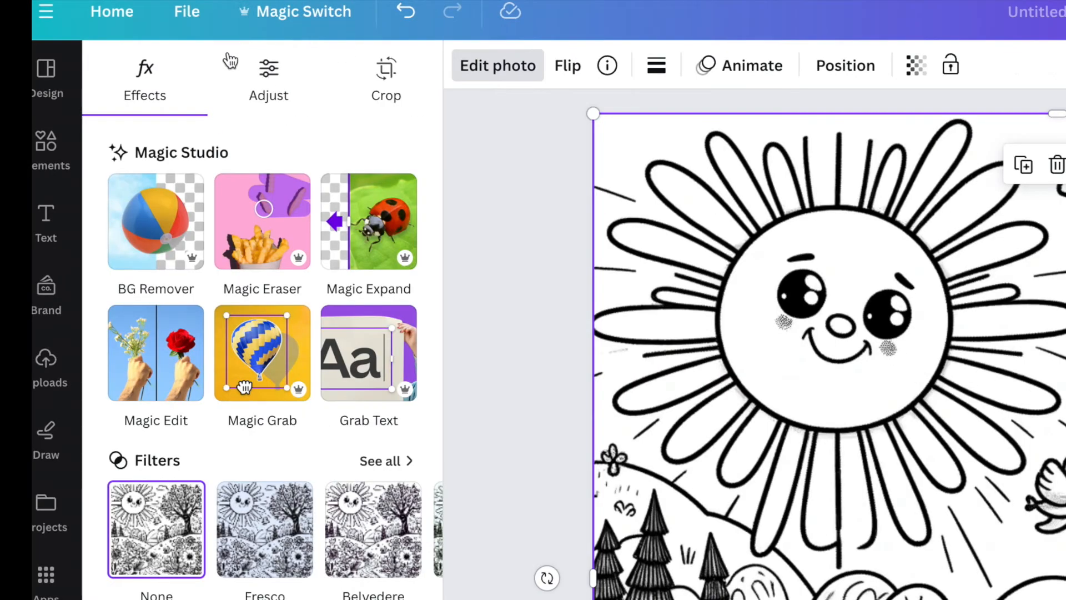
pyautogui.click(268, 74)
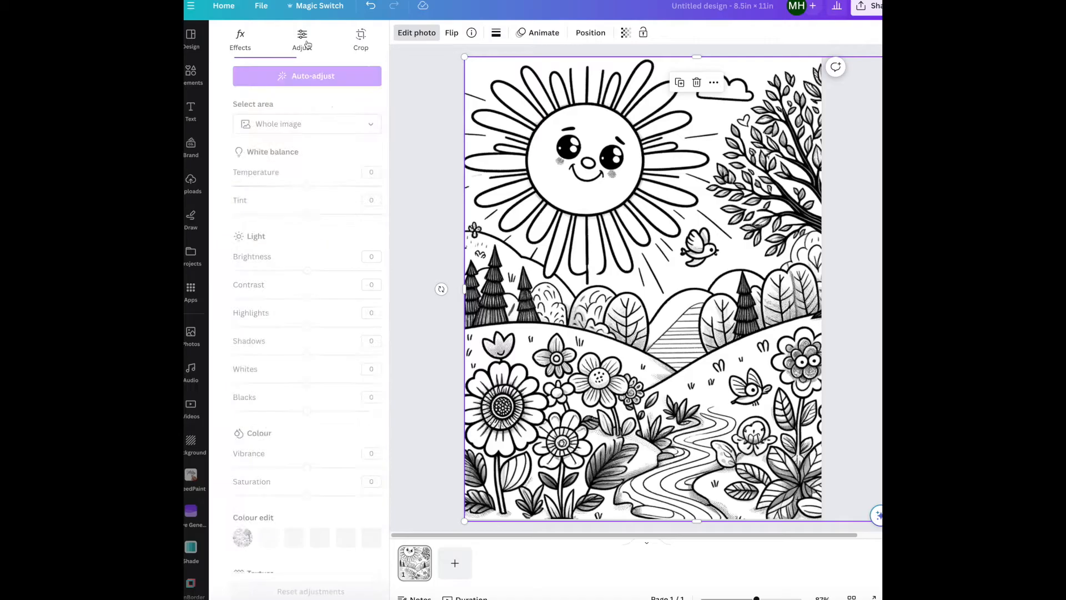
pyautogui.moveTo(294, 270); pyautogui.dragTo(314, 270)
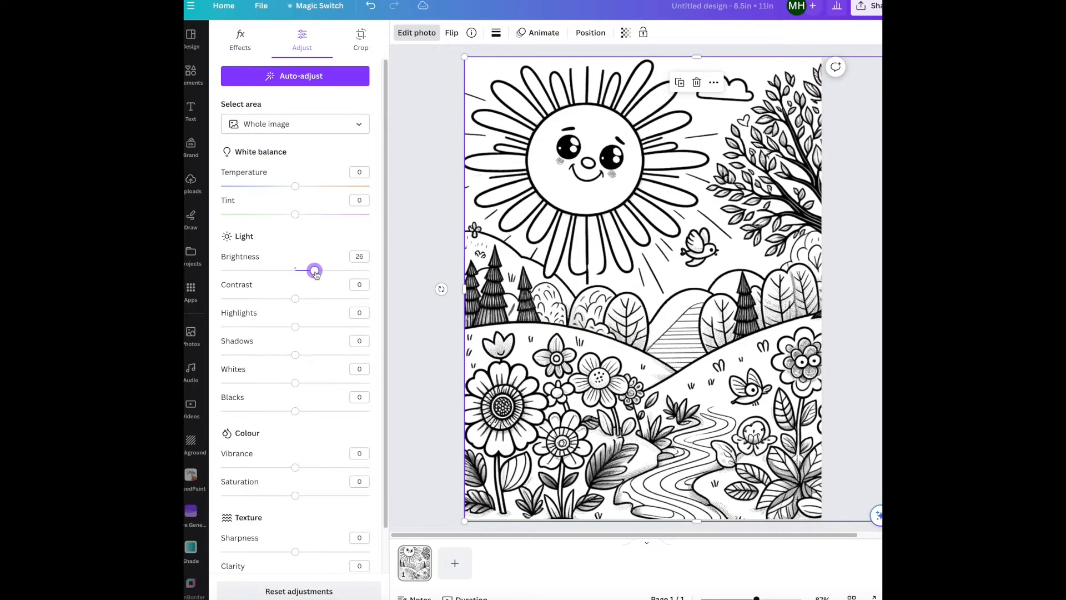
pyautogui.moveTo(314, 270); pyautogui.dragTo(320, 270)
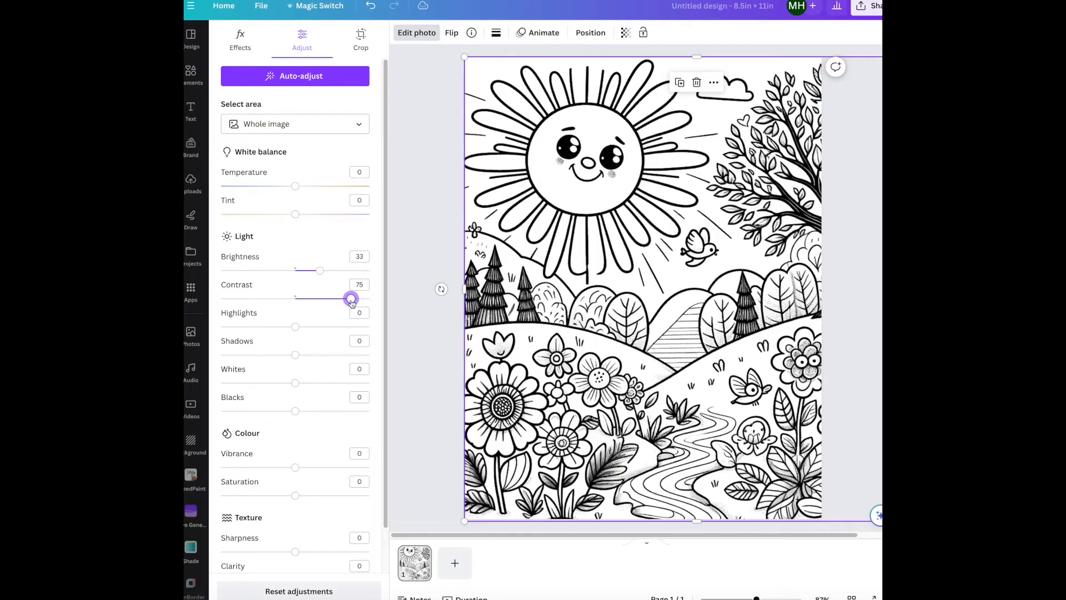
pyautogui.moveTo(294, 383); pyautogui.dragTo(369, 383)
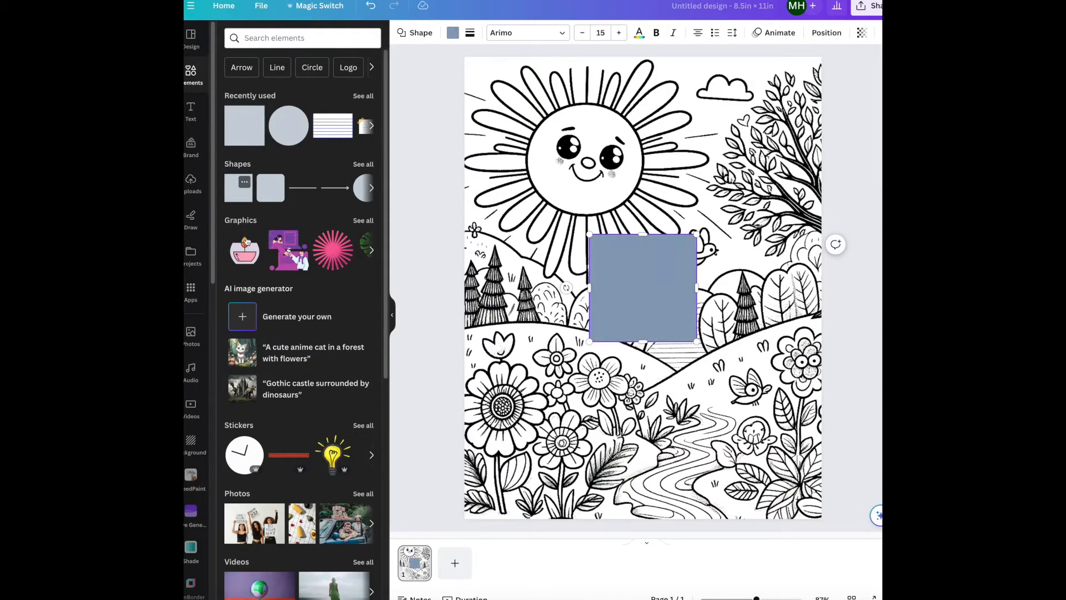
# - Enlarge the square shape so it covers the centre of the coloring page
pyautogui.moveTo(643, 288); pyautogui.dragTo(586, 262)
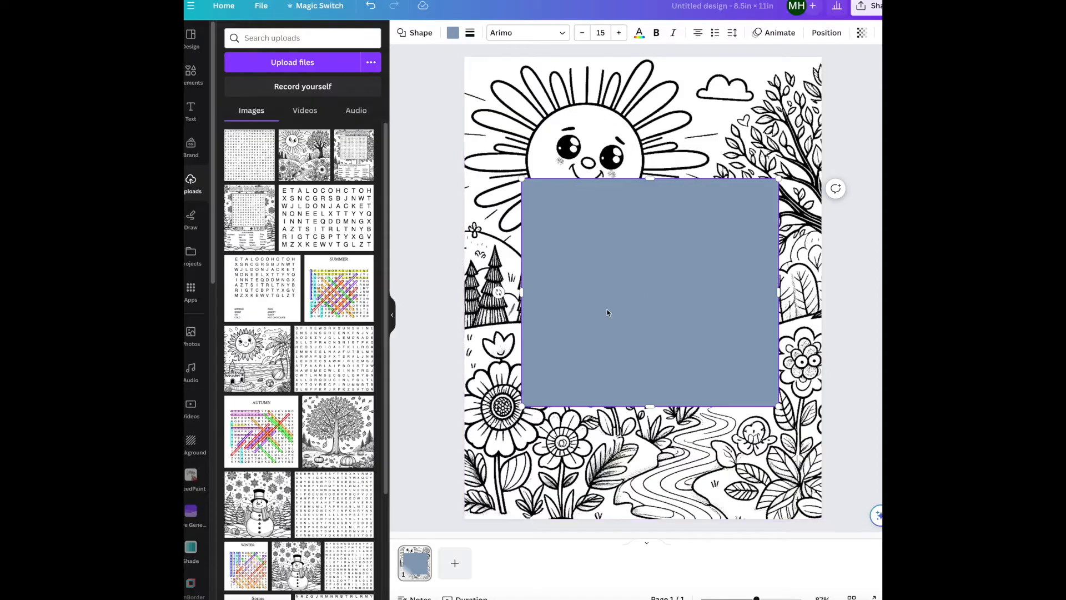
pyautogui.moveTo(247, 156)
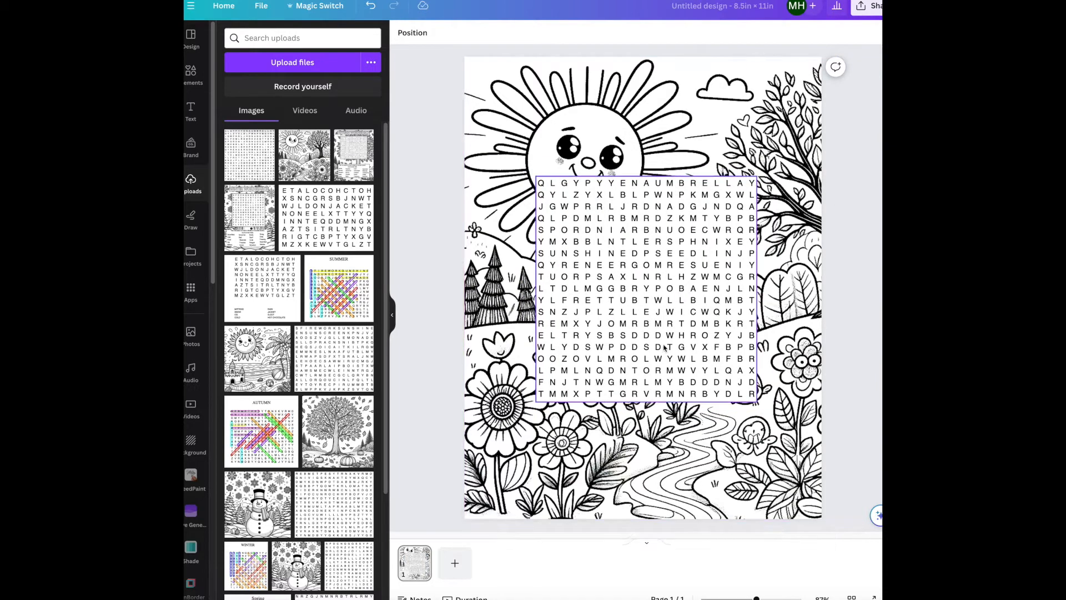
# - Give the word-search grid a thicker black border
pyautogui.click(643, 286)
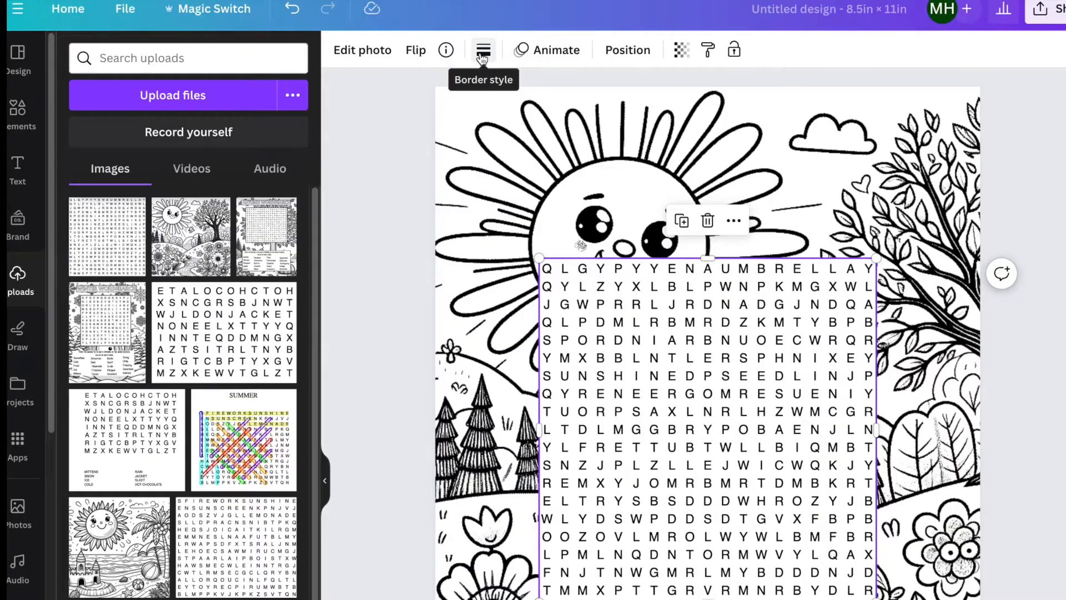
pyautogui.click(484, 50)
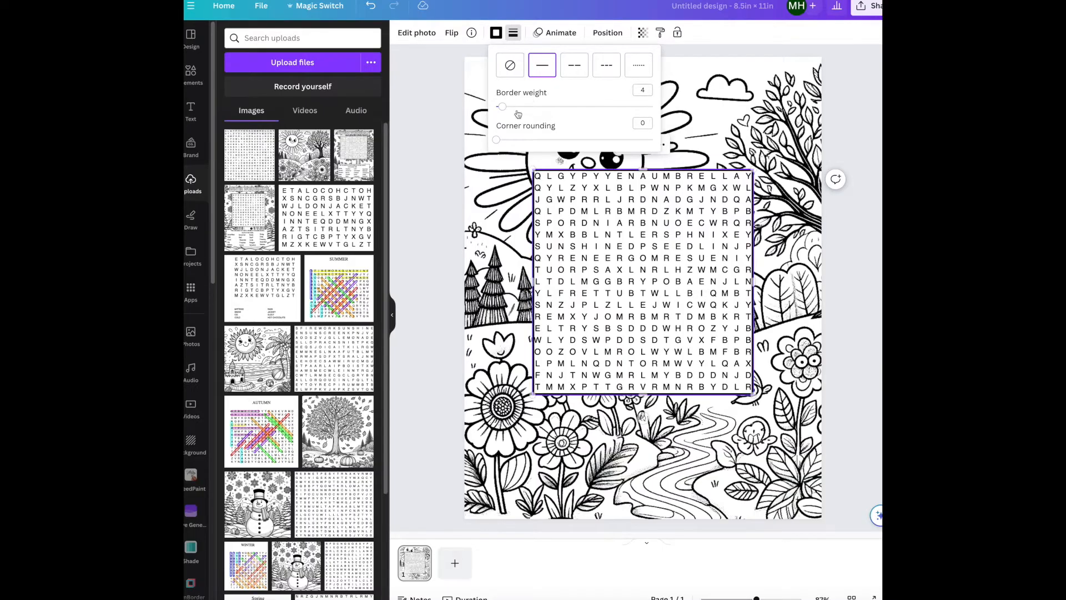
pyautogui.moveTo(502, 107); pyautogui.dragTo(511, 106)
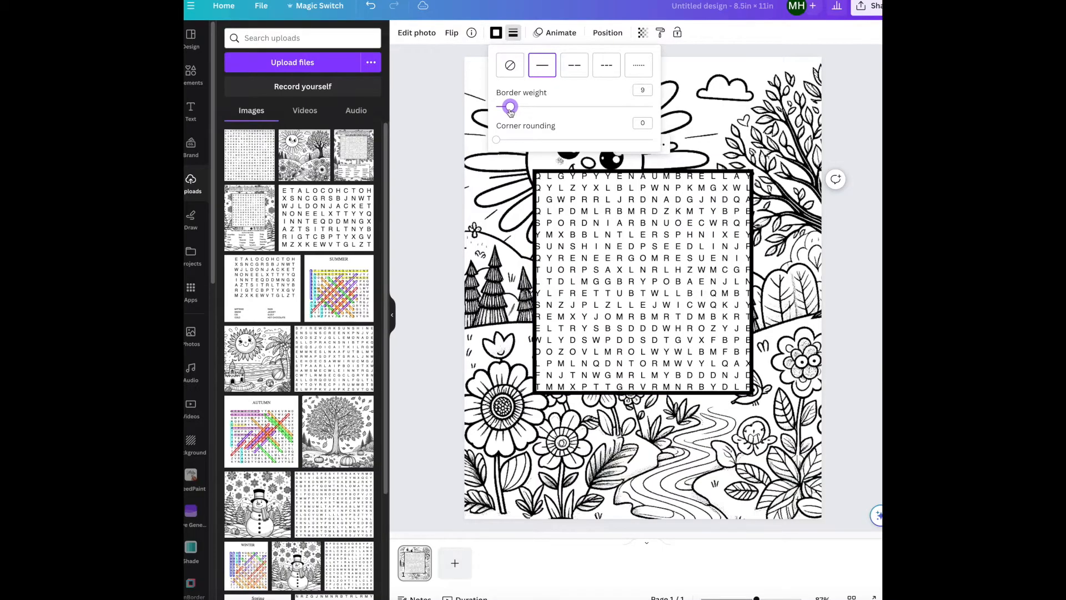
pyautogui.moveTo(511, 107); pyautogui.dragTo(504, 107)
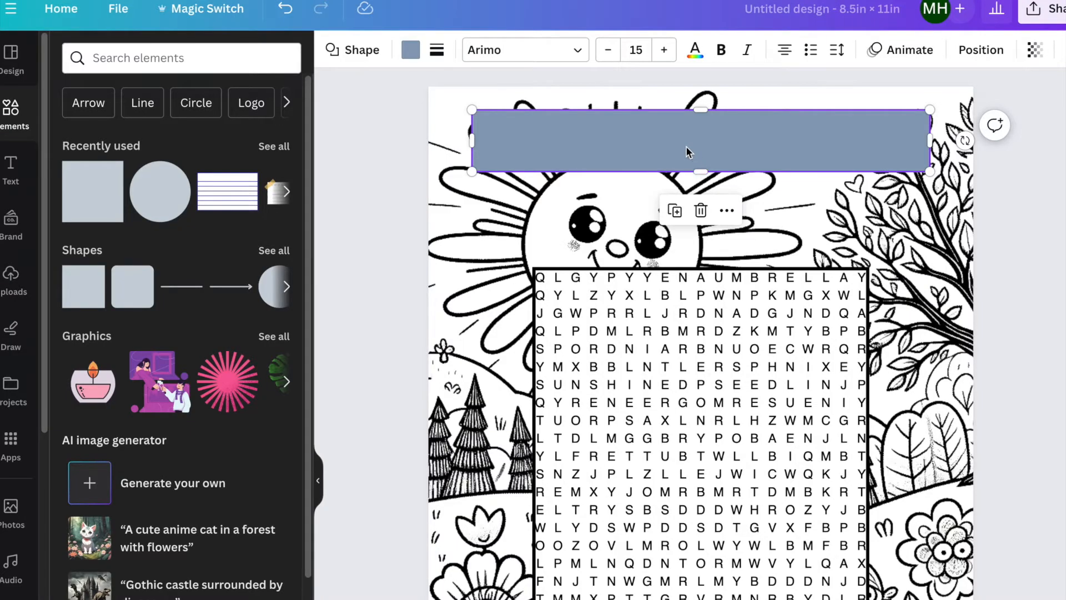
pyautogui.moveTo(410, 50)
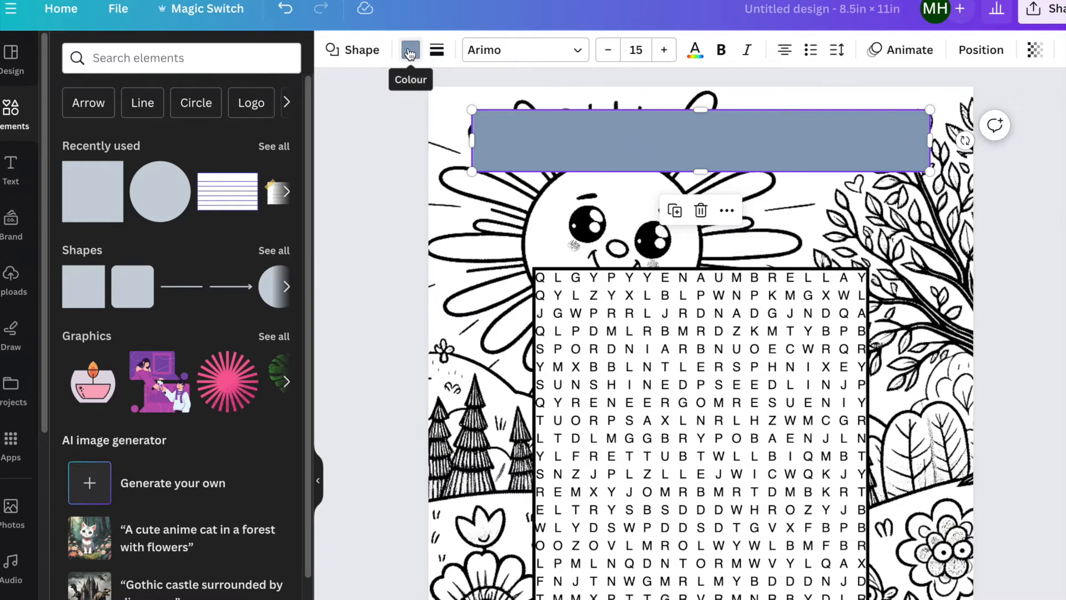
# - Remove the top rectangle's fill and give it a solid black outline
pyautogui.click(410, 48)
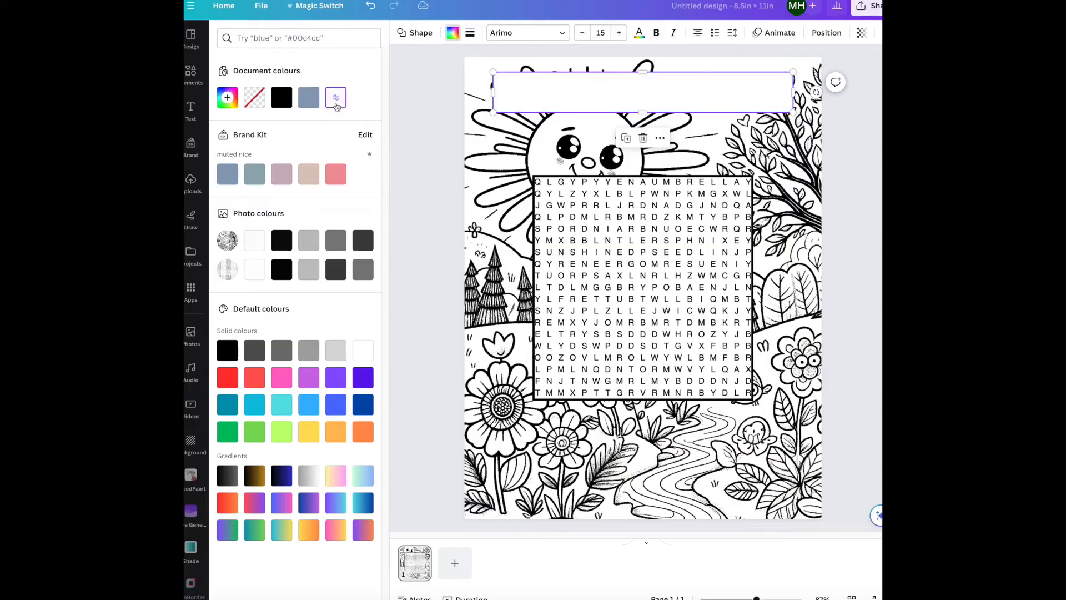
pyautogui.click(192, 74)
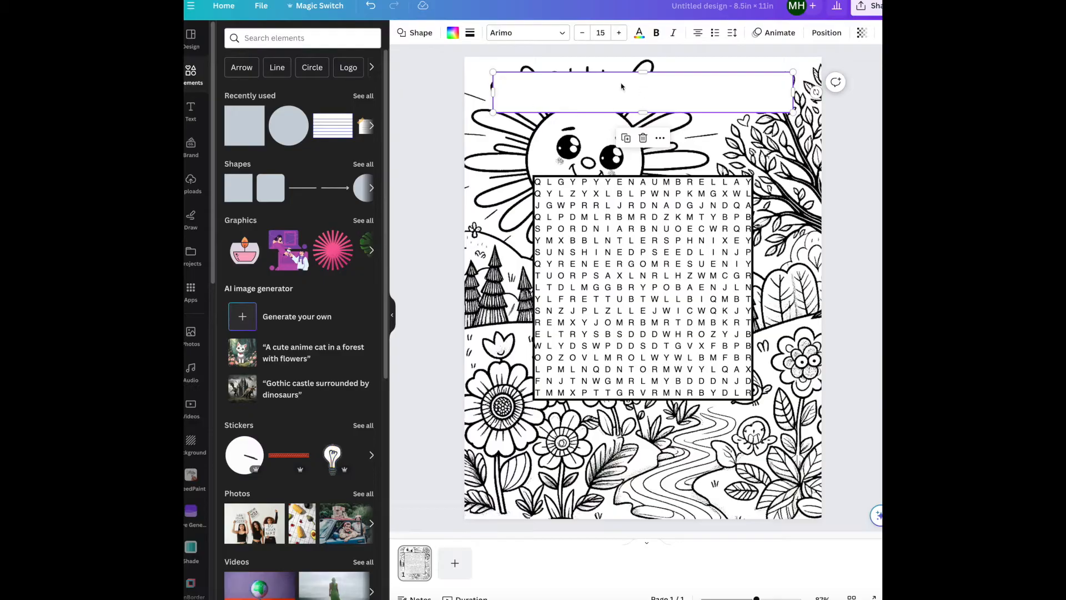
pyautogui.click(469, 32)
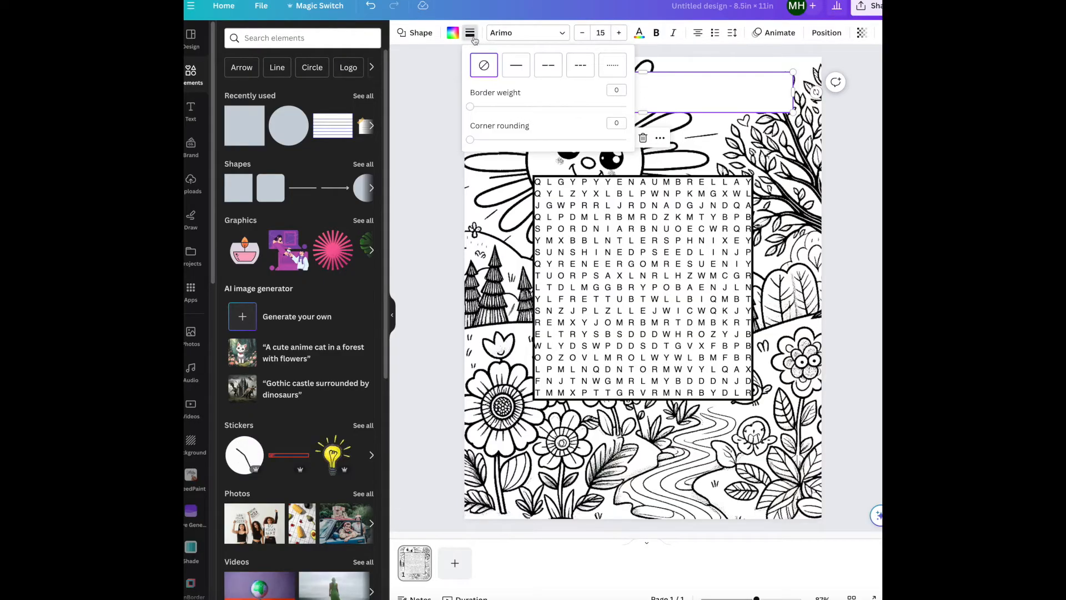
pyautogui.click(469, 32)
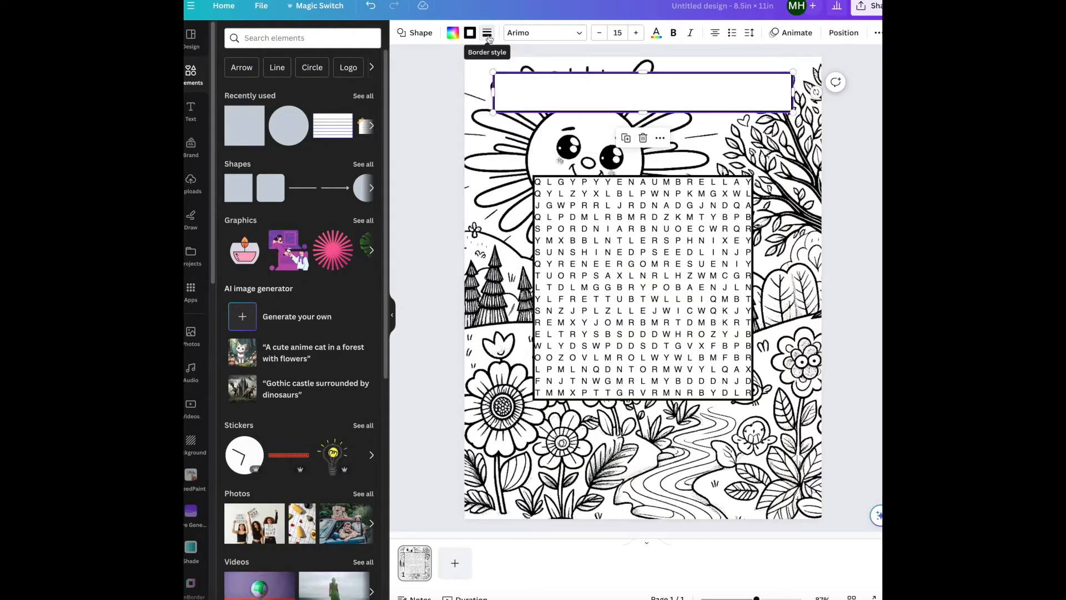
pyautogui.click(486, 32)
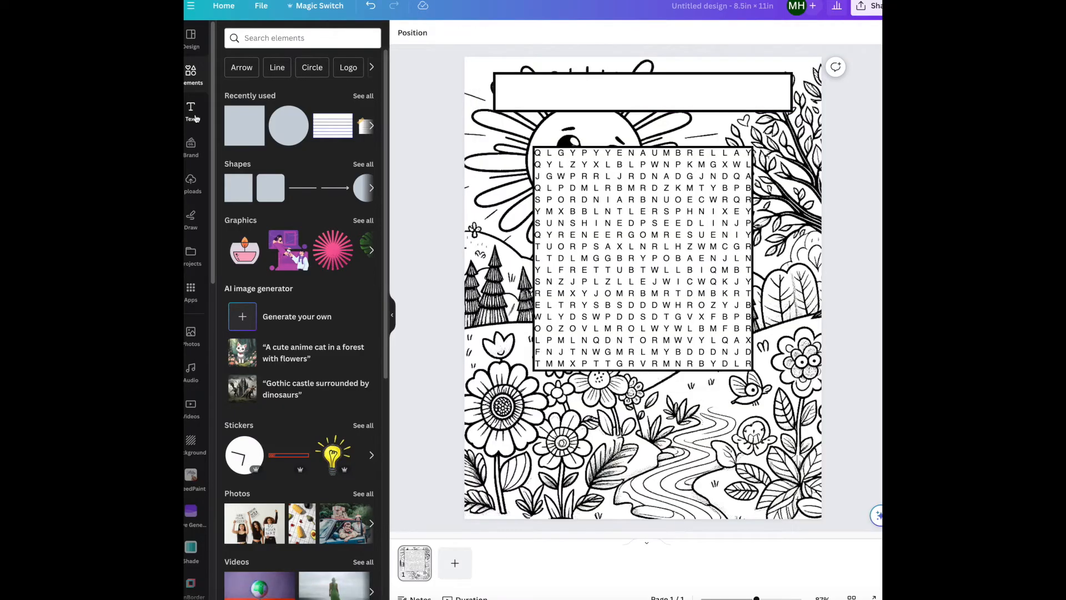
# - Add a heading in the title box reading 'SPRING WORD SEARCH'
pyautogui.click(191, 109)
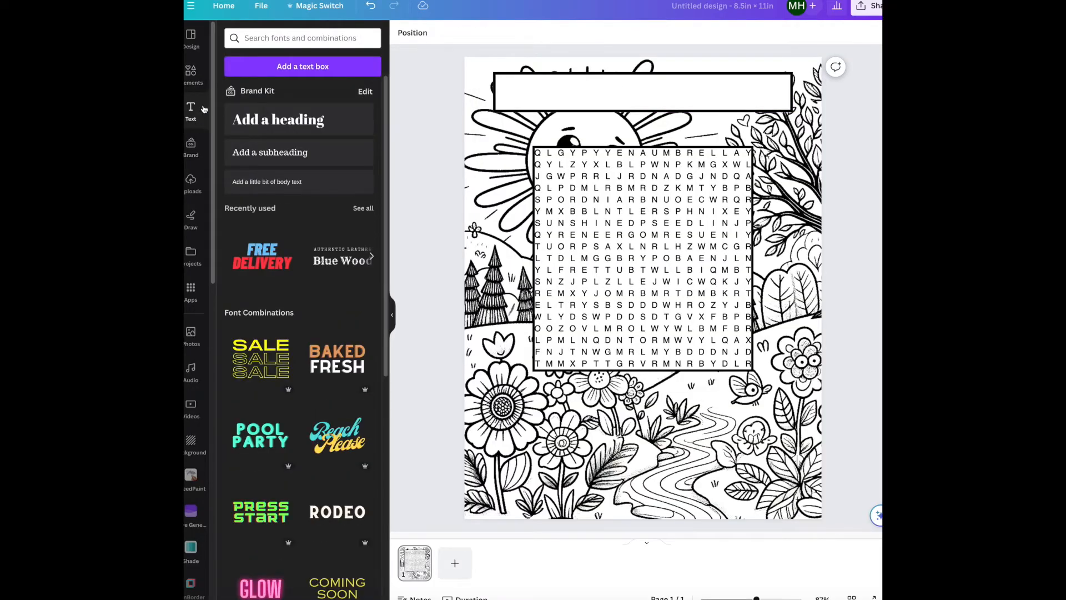
pyautogui.click(278, 120)
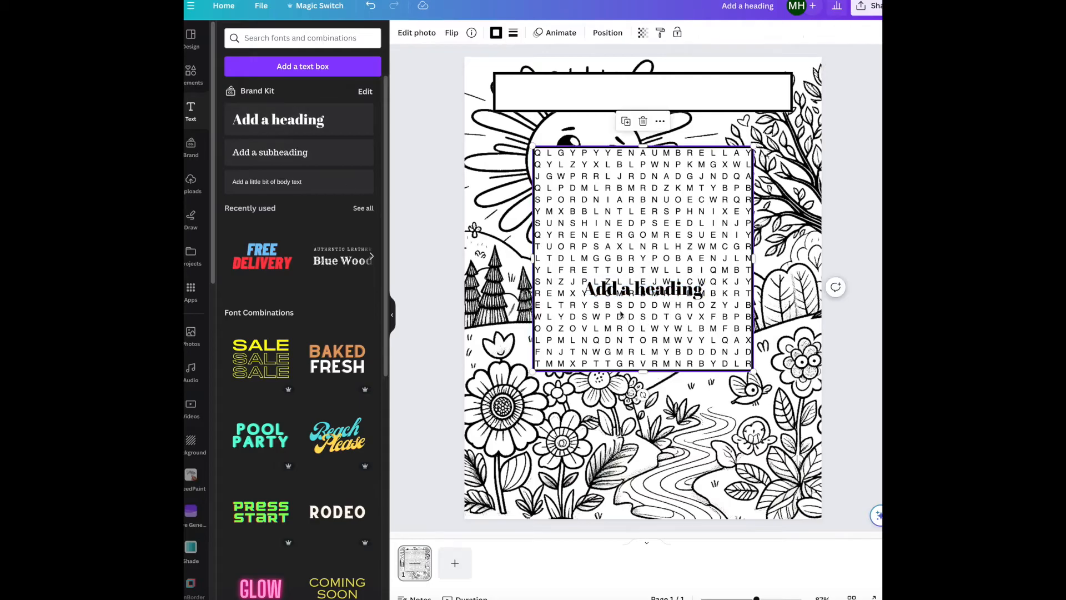
pyautogui.click(567, 93)
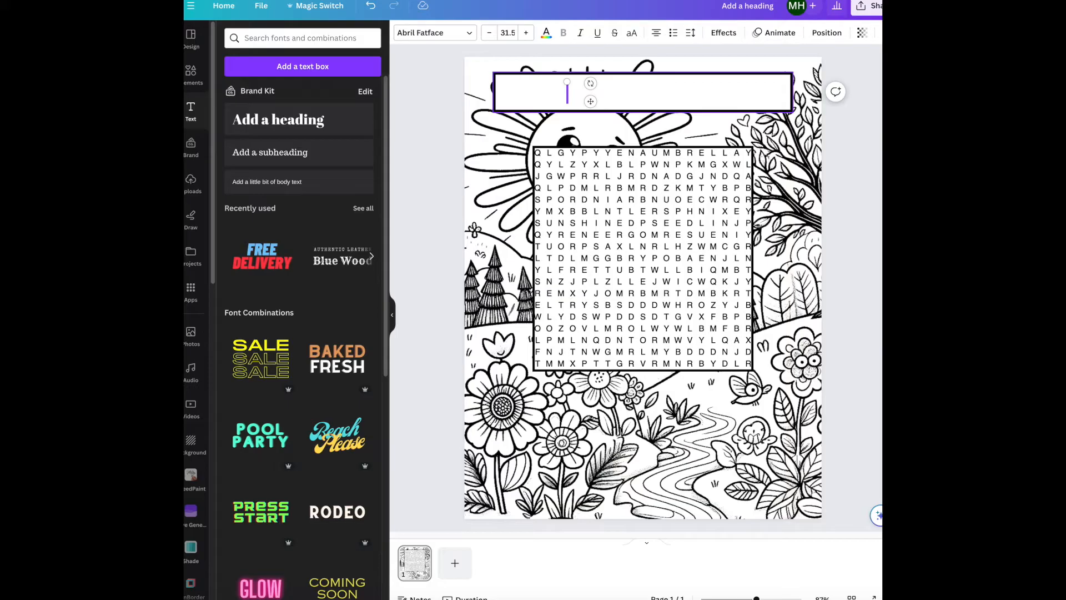
pyautogui.write('SPRING WORD')
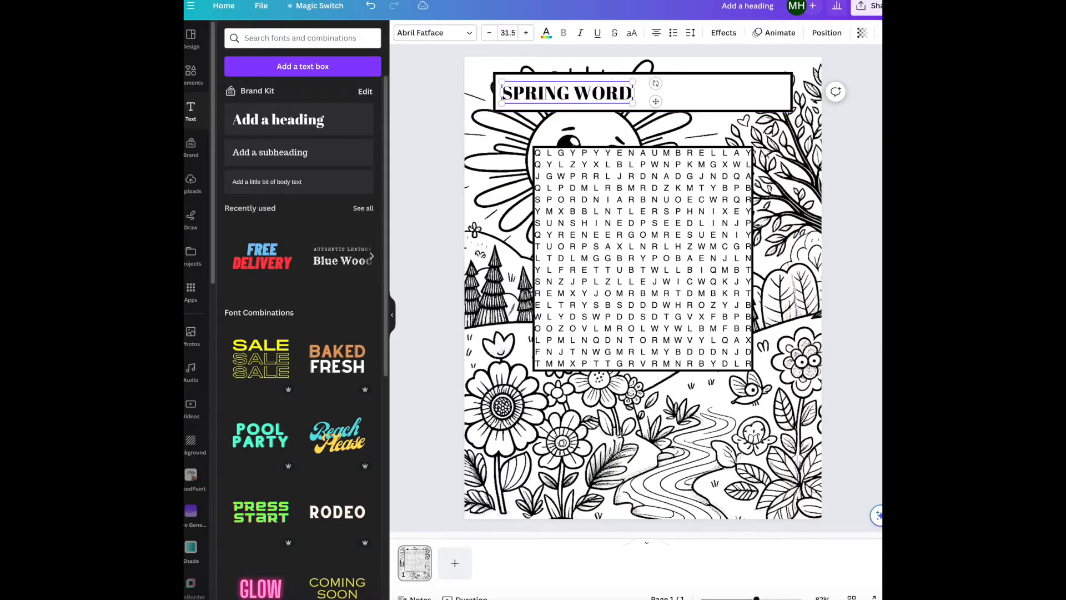
pyautogui.write('SEARCH')
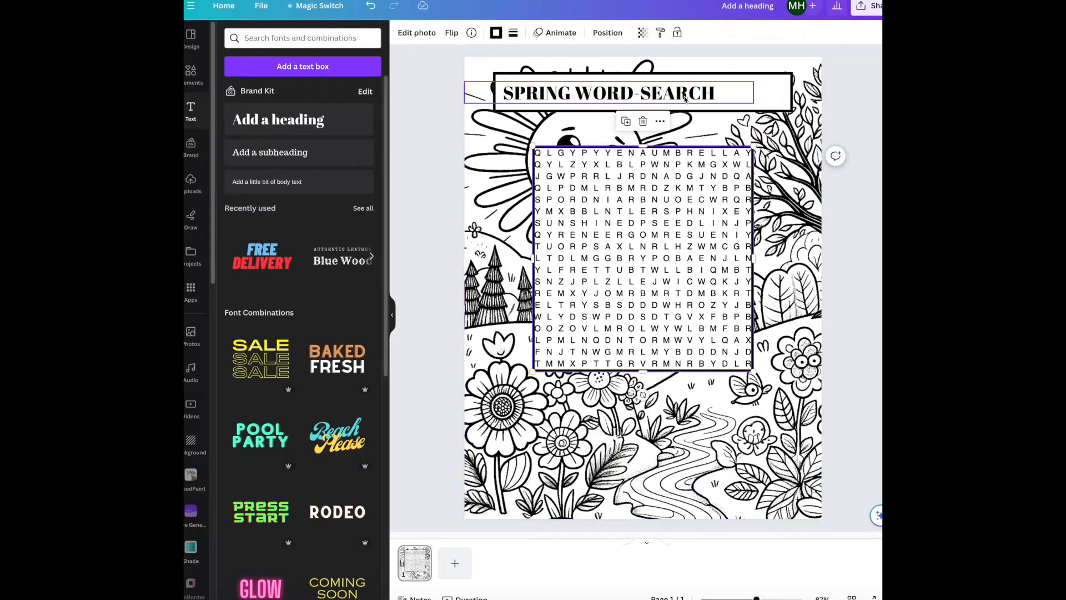
# - Style the title with the hollow effect and a bubbly font, enlarged to fill the box
pyautogui.doubleClick(639, 93)
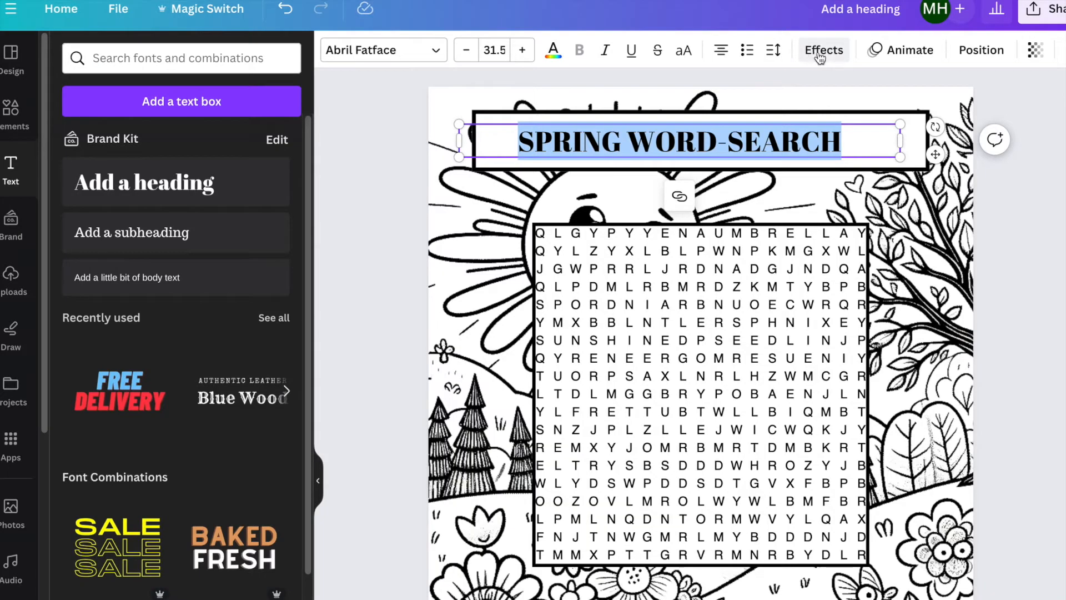
pyautogui.click(823, 50)
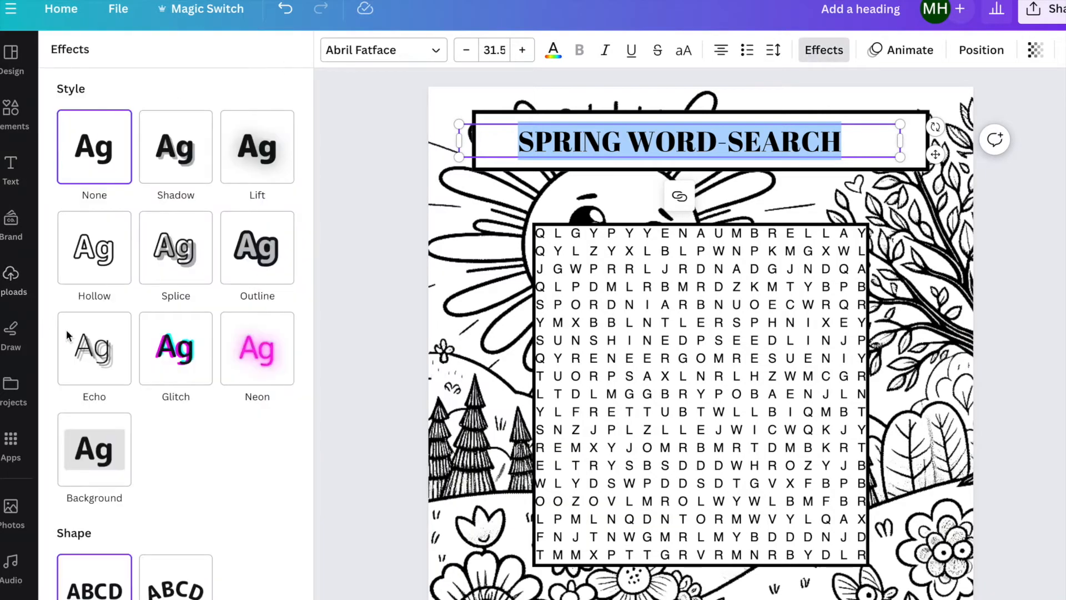
pyautogui.click(93, 246)
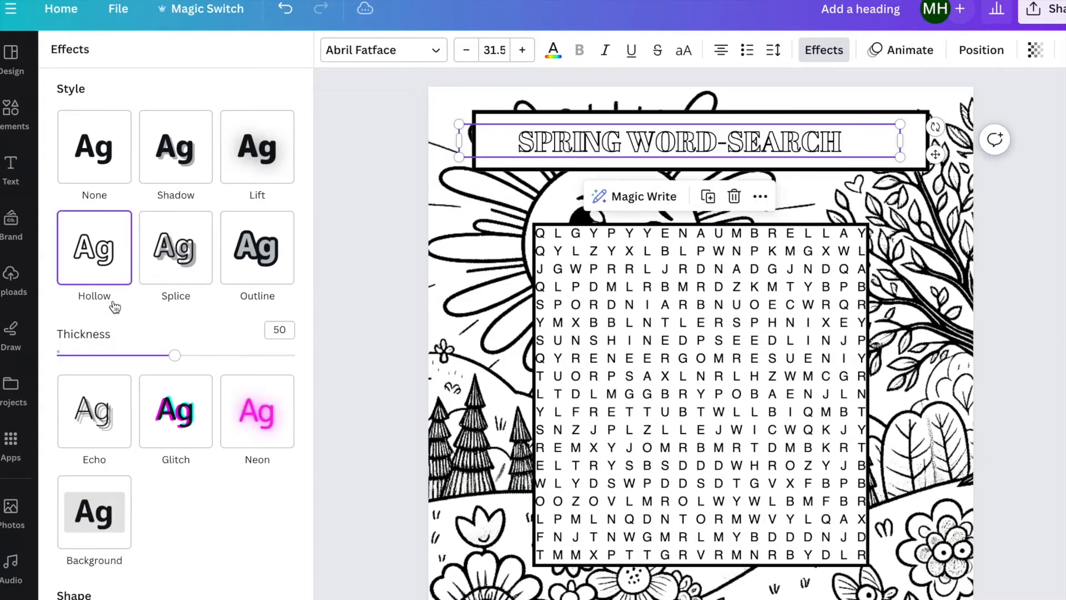
pyautogui.click(381, 50)
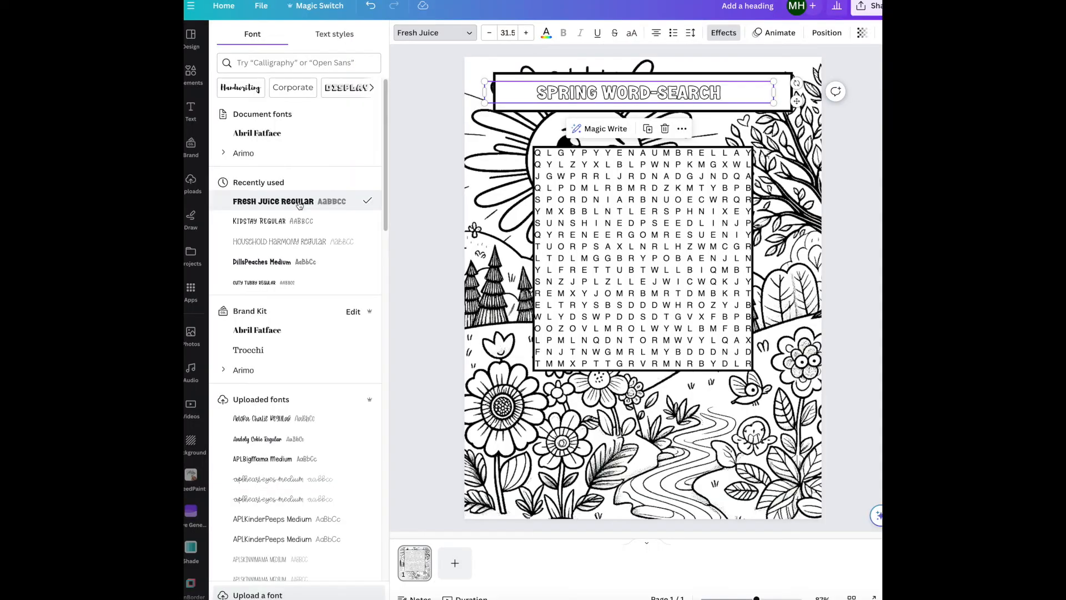
pyautogui.moveTo(773, 83); pyautogui.dragTo(821, 73)
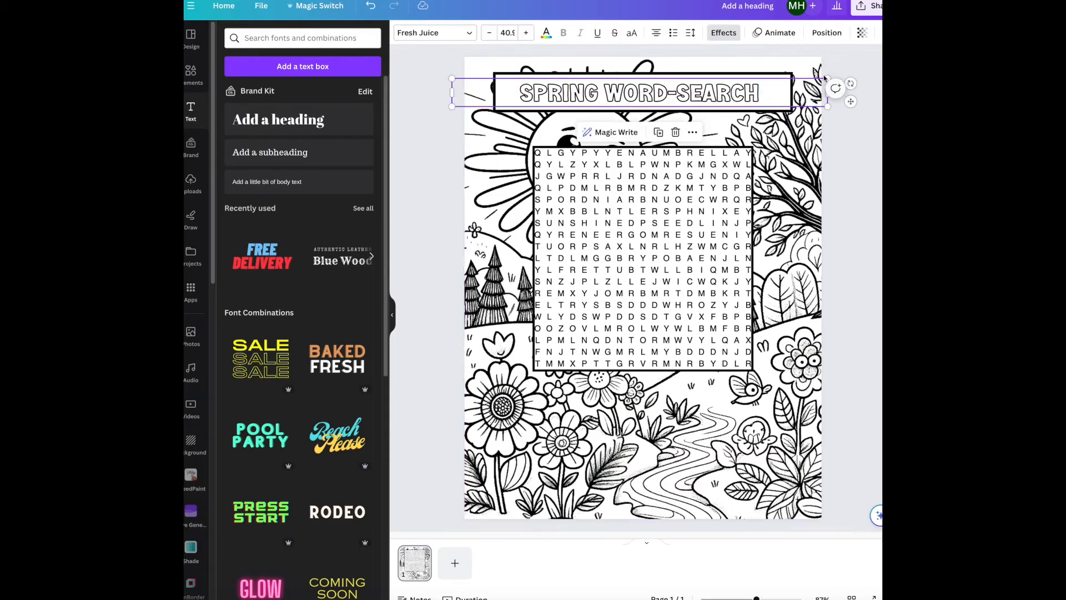
pyautogui.click(856, 163)
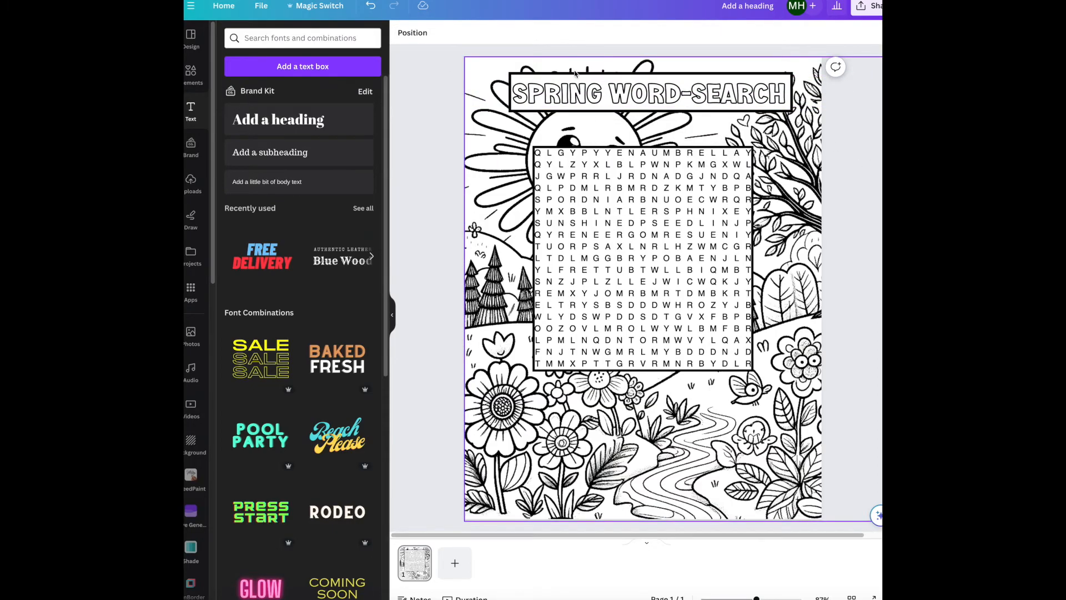
# - Add a white black-bordered rectangle and stretch it across the lower page below the grid
pyautogui.click(649, 93)
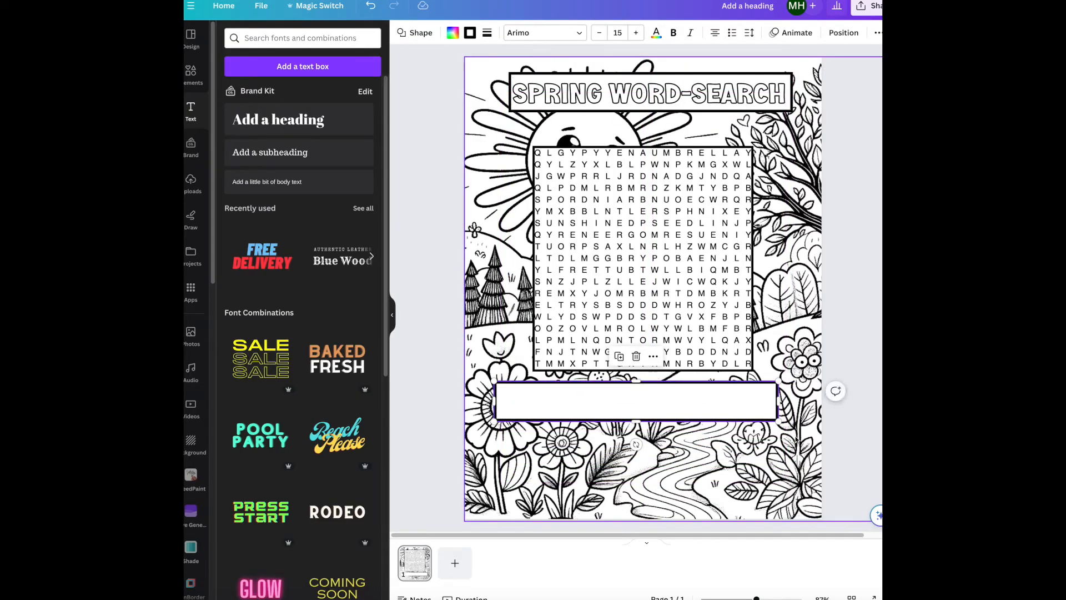
pyautogui.moveTo(775, 425); pyautogui.dragTo(798, 500)
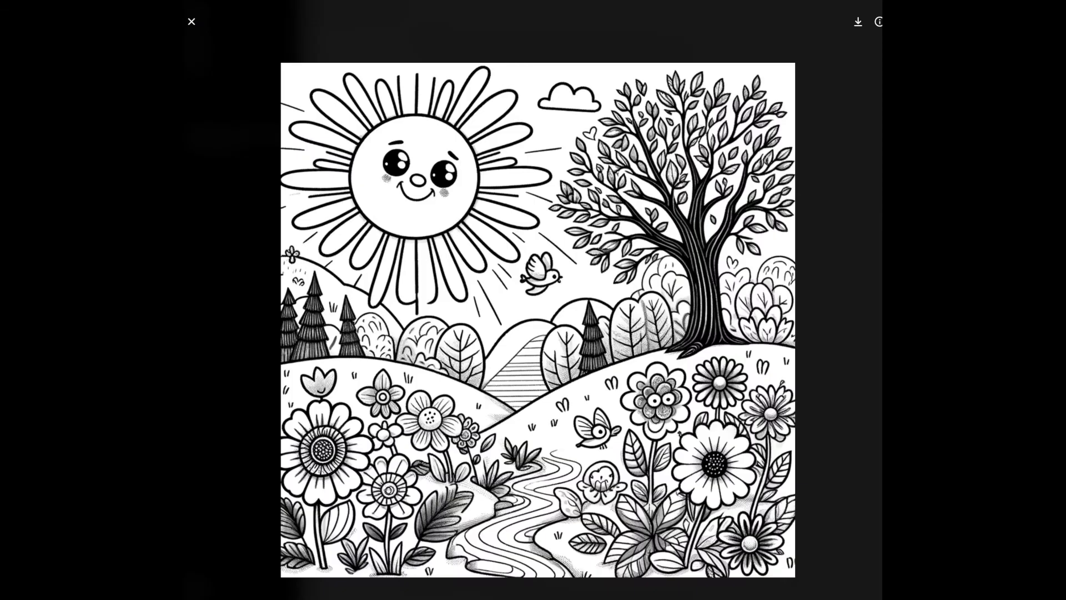
# - In ChatGPT's Spring Words List chat, copy the first five words, Blossom through Growth
pyautogui.click(190, 21)
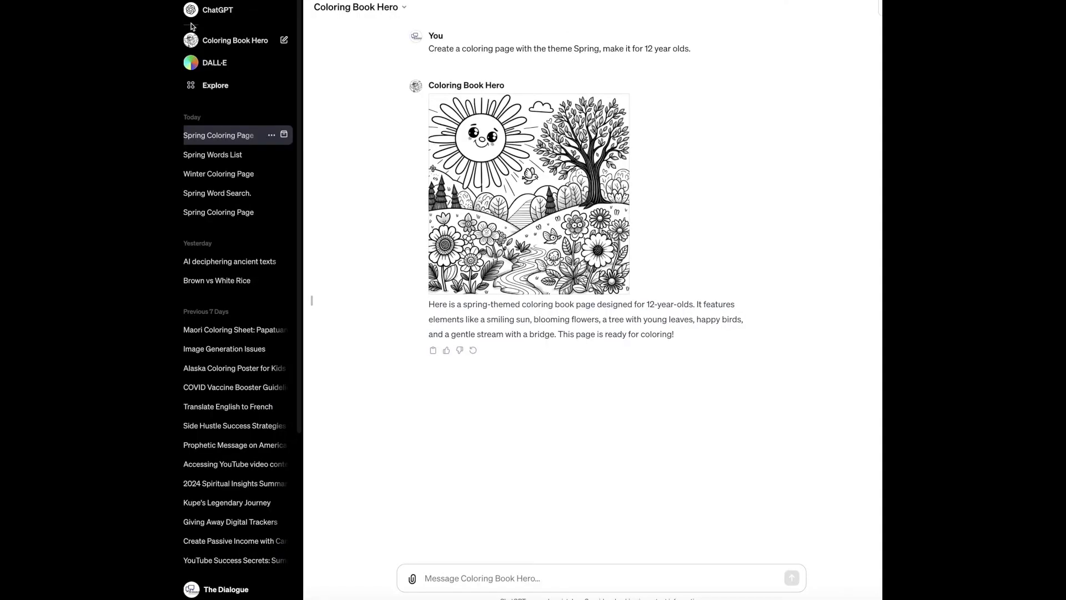
pyautogui.click(212, 154)
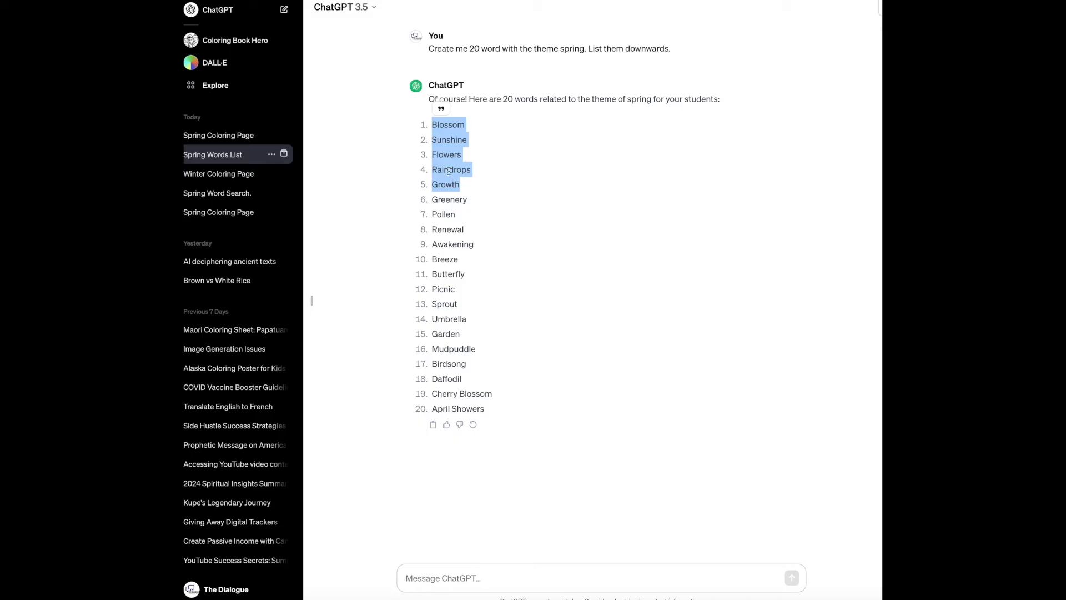
pyautogui.rightClick(448, 169)
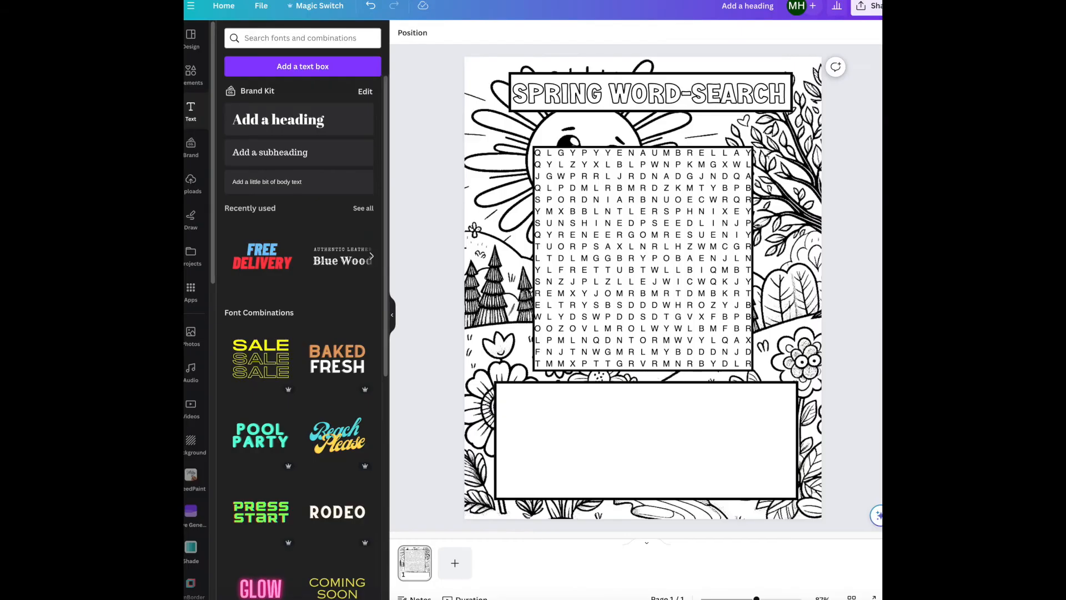
# - Paste Blossom through Growth into a subheading in the list box, left-aligned and widened
pyautogui.click(270, 152)
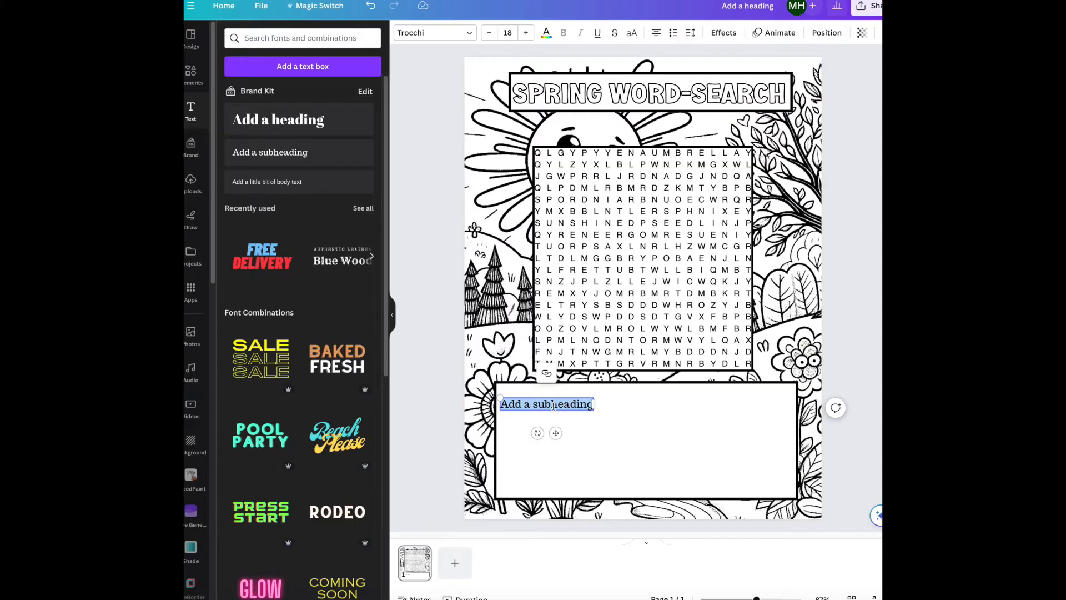
pyautogui.rightClick(546, 403)
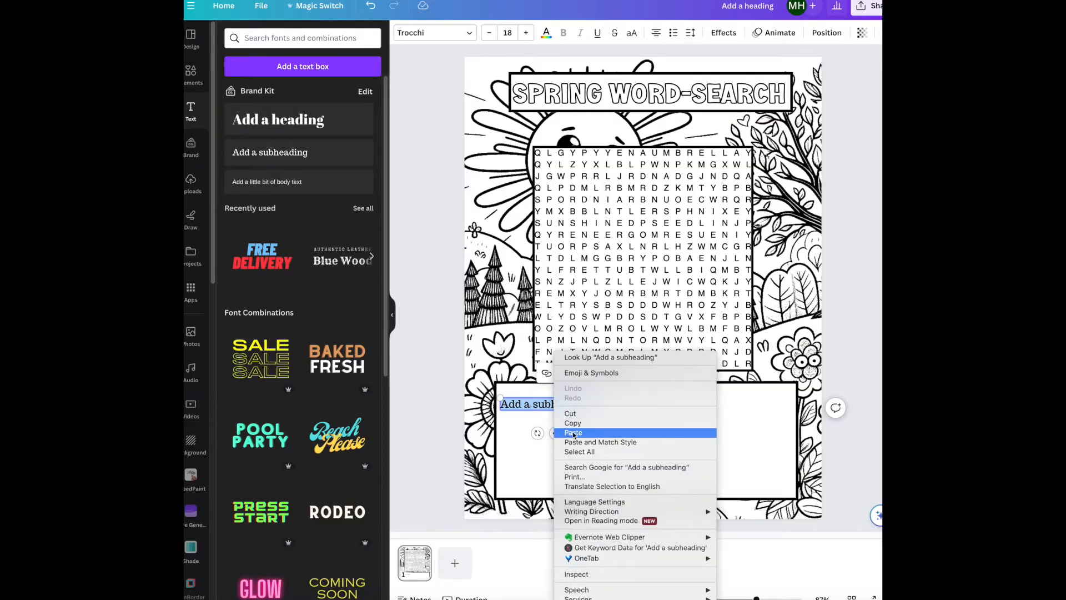
pyautogui.click(573, 432)
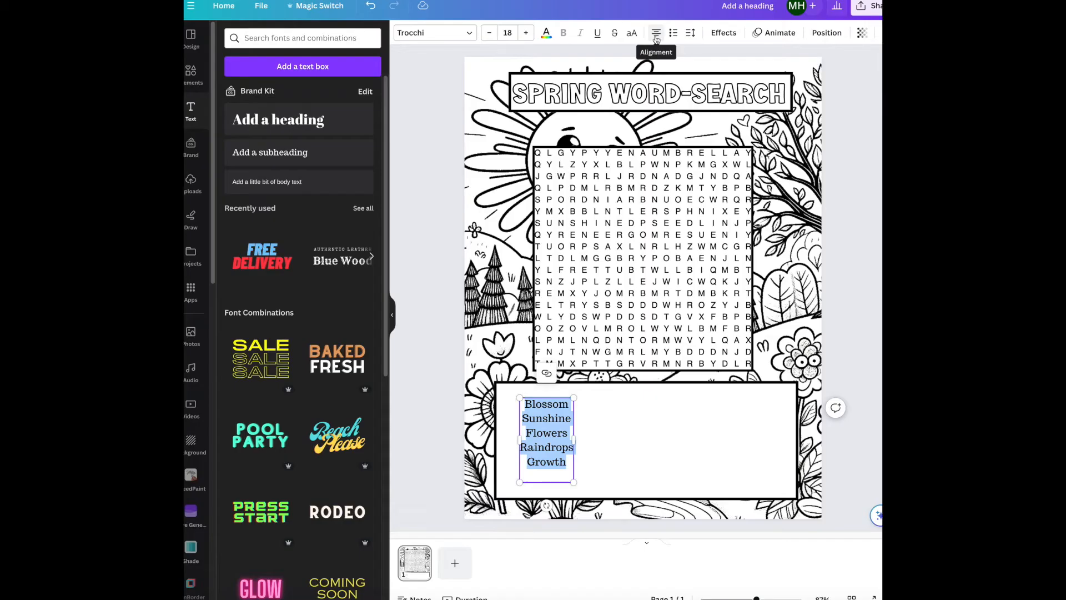
pyautogui.click(656, 33)
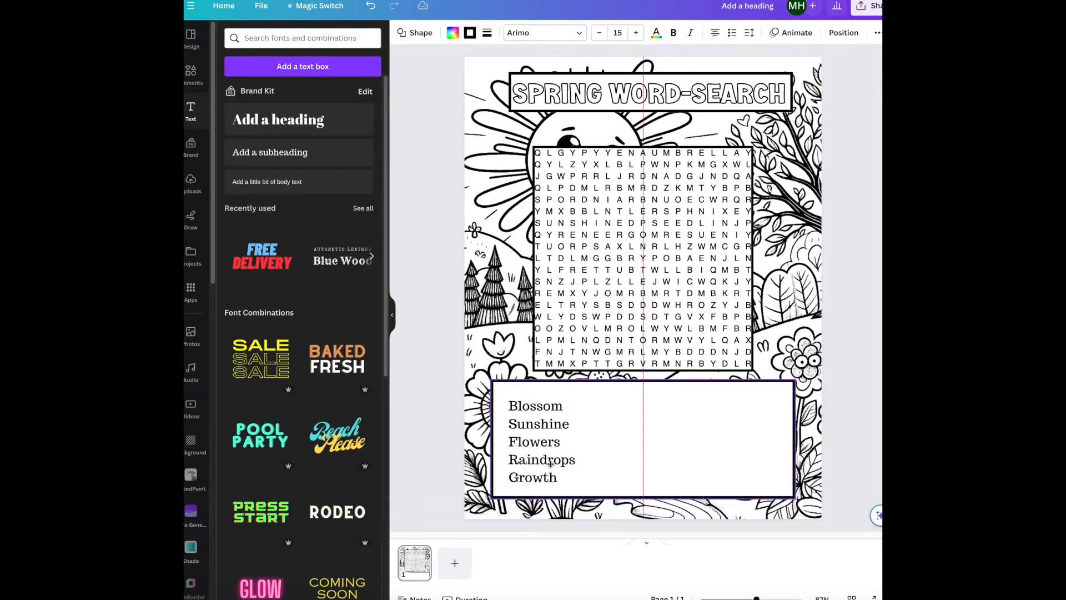
pyautogui.click(541, 441)
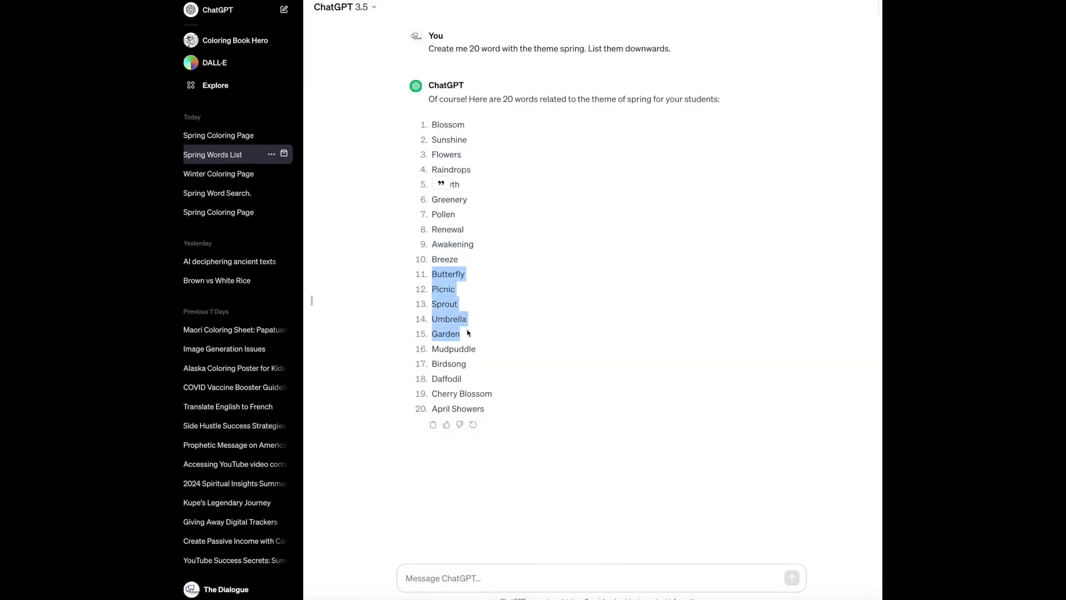
# - Paste the remaining word groups in Kidstay font as columns, placing and resizing the last five to match
pyautogui.rightClick(467, 333)
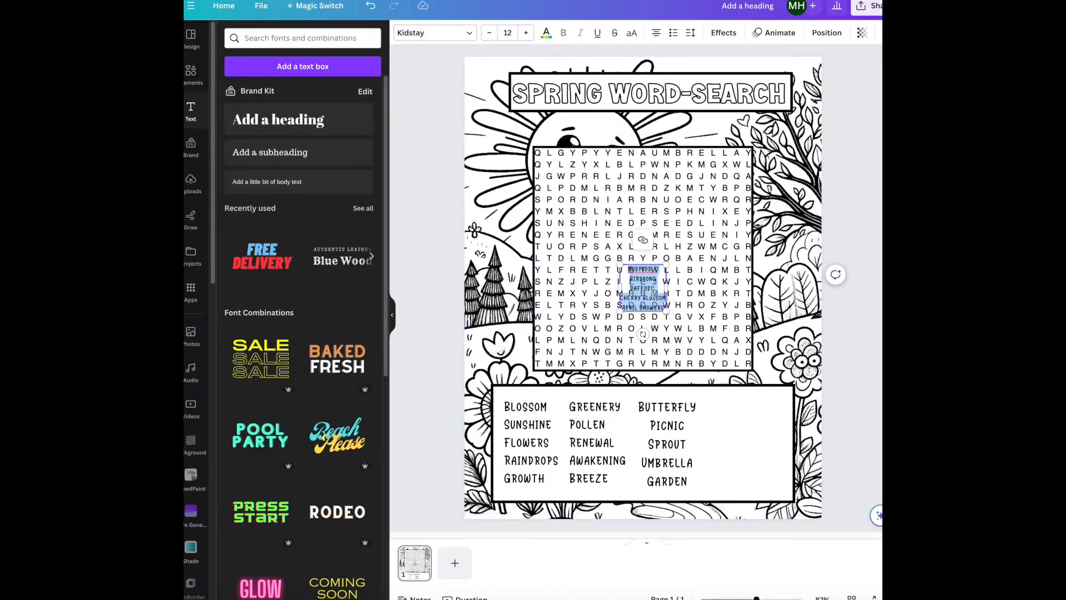
pyautogui.moveTo(643, 289); pyautogui.dragTo(752, 439)
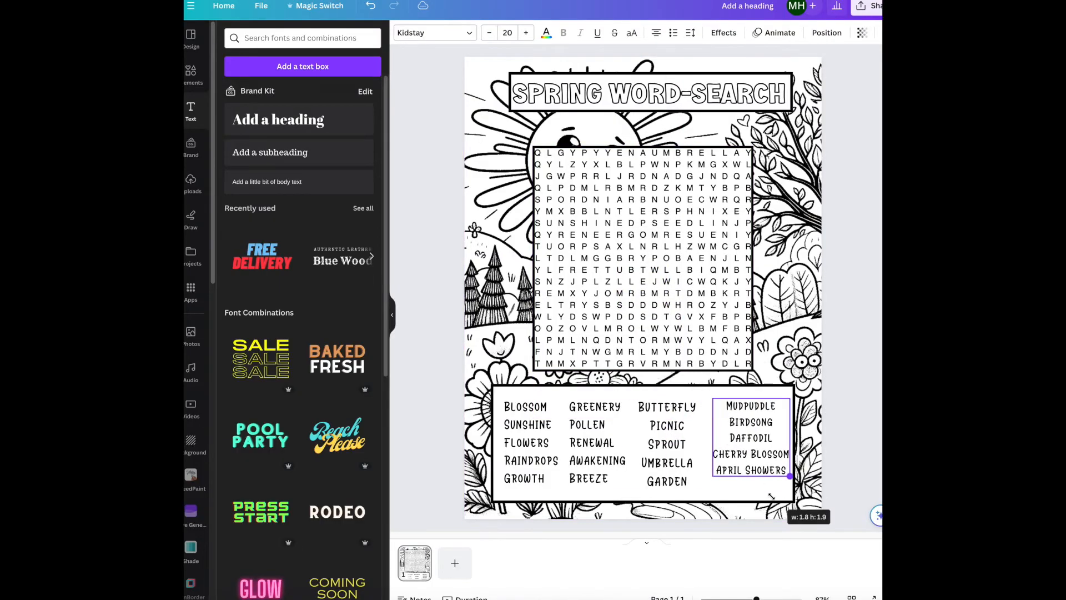
pyautogui.moveTo(791, 476); pyautogui.dragTo(785, 466)
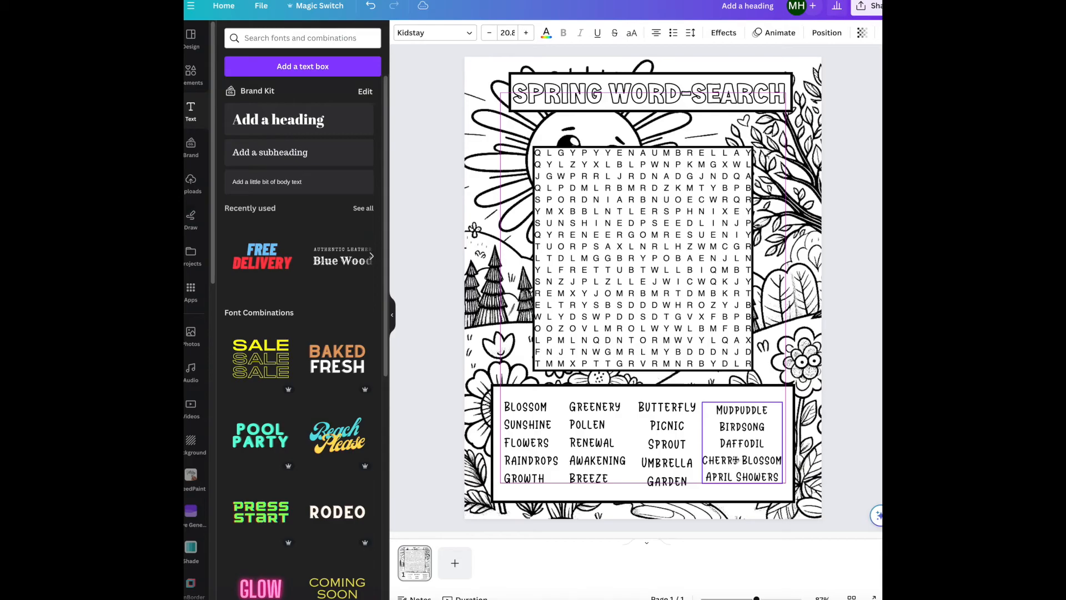
pyautogui.click(844, 462)
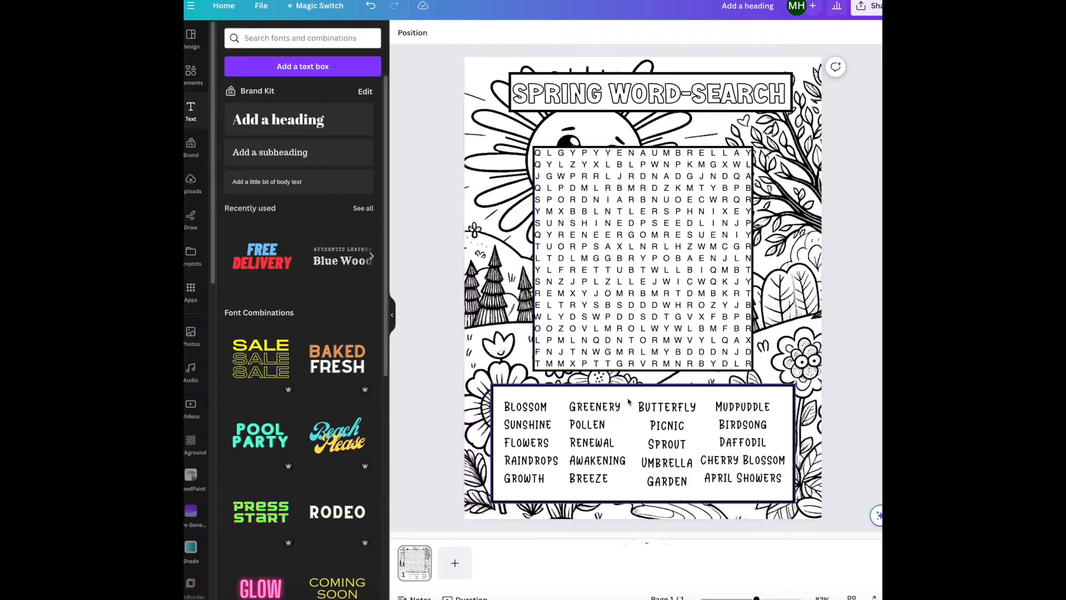
# - Open the Printable Merry Christmas Stationery design and scroll through its seasonal pages 1–5
pyautogui.click(651, 93)
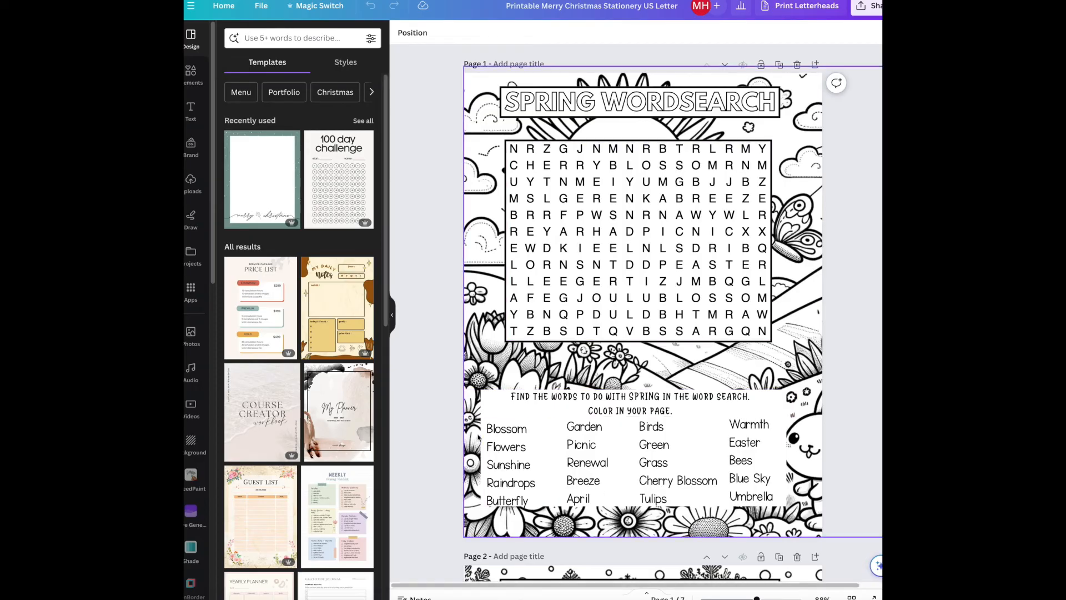
pyautogui.click(516, 464)
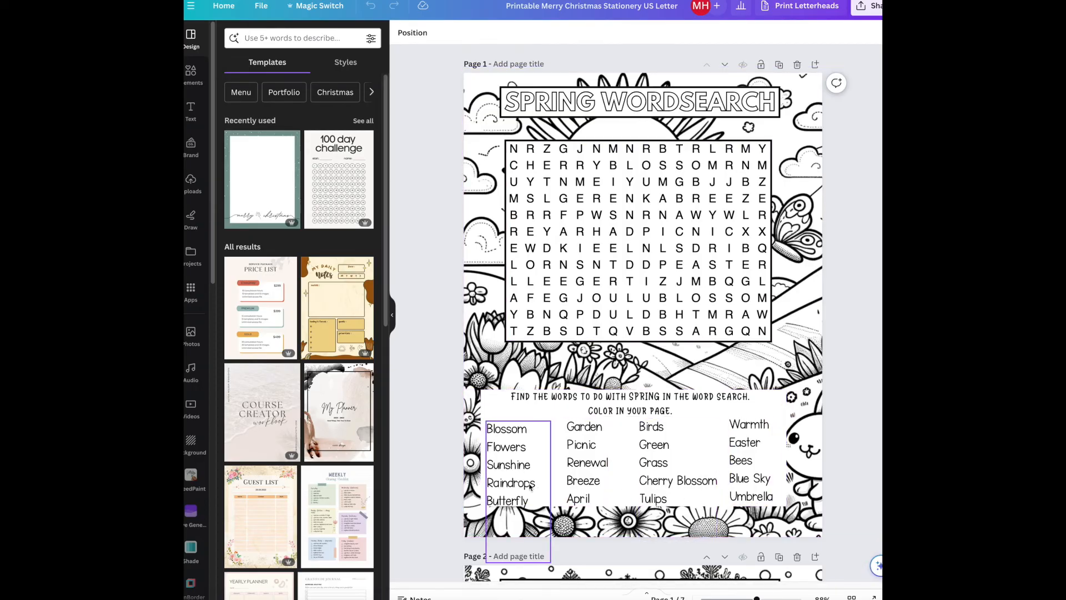
pyautogui.scroll(-3)
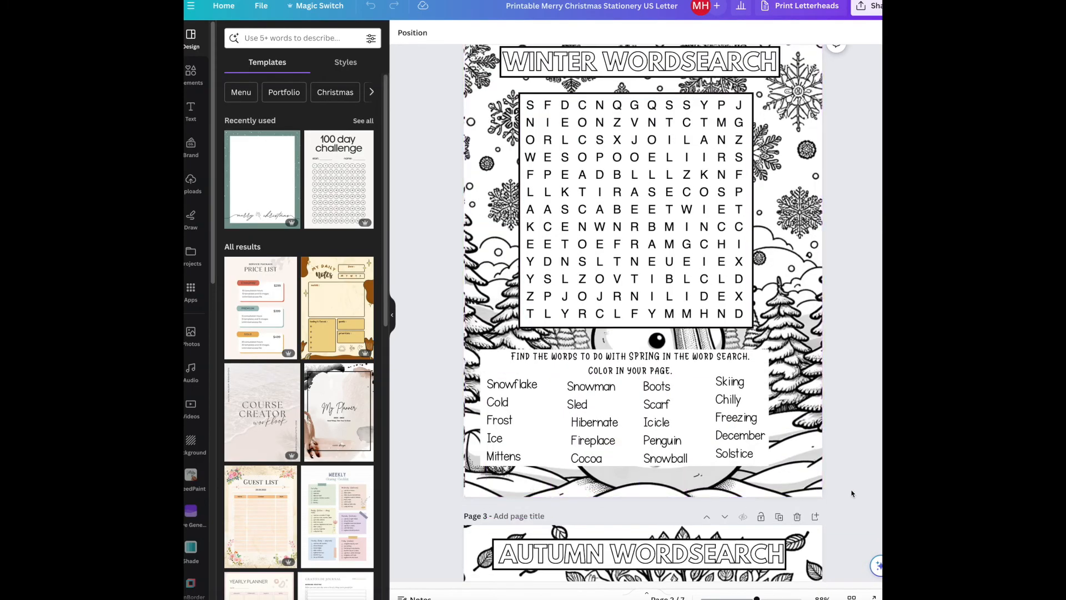
pyautogui.scroll(-3)
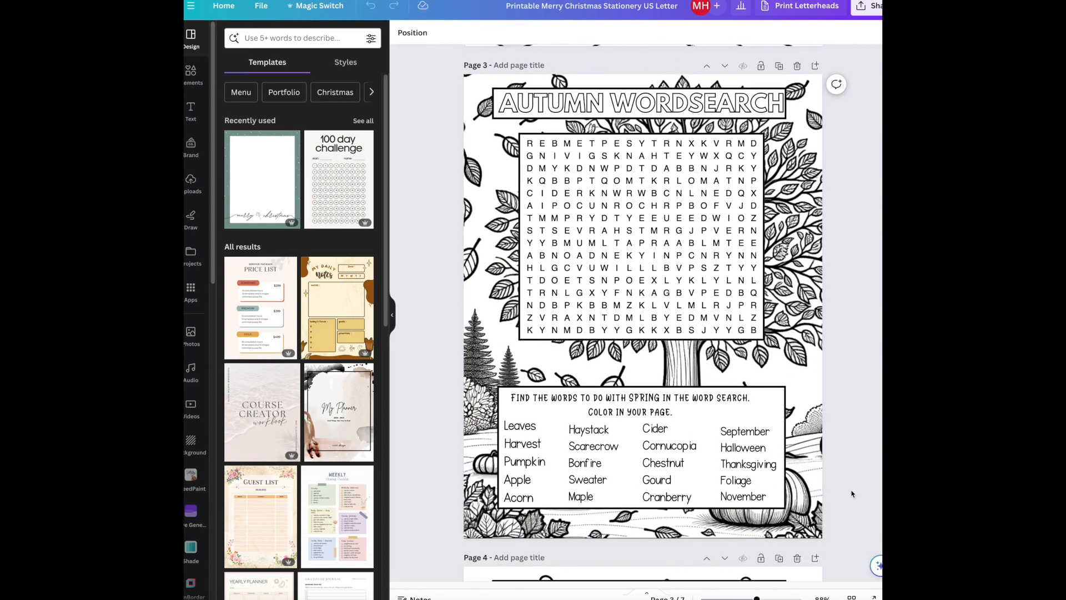
pyautogui.scroll(-3)
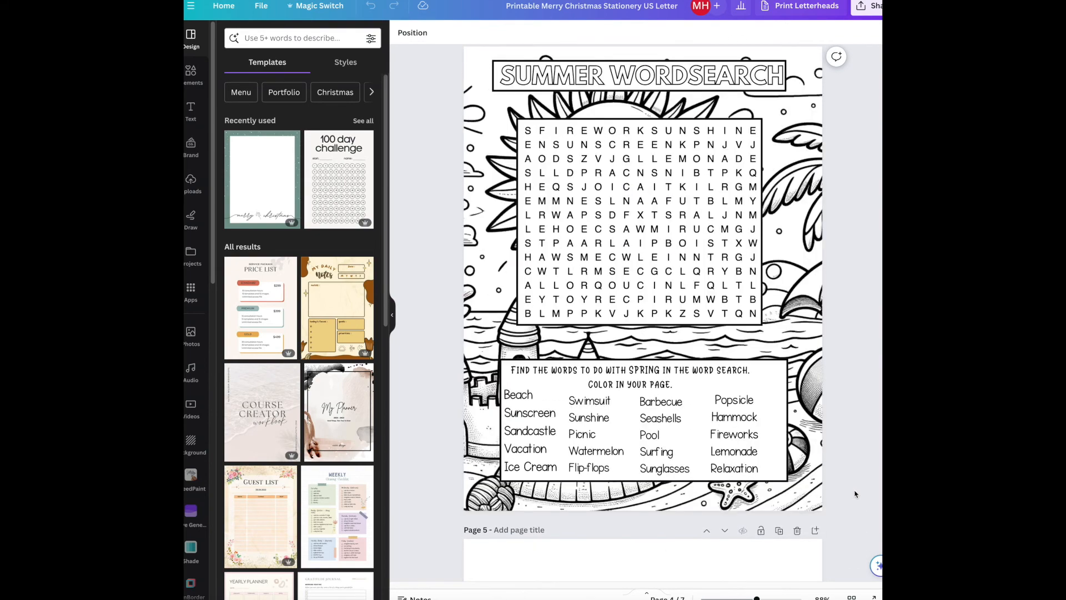
pyautogui.scroll(-3)
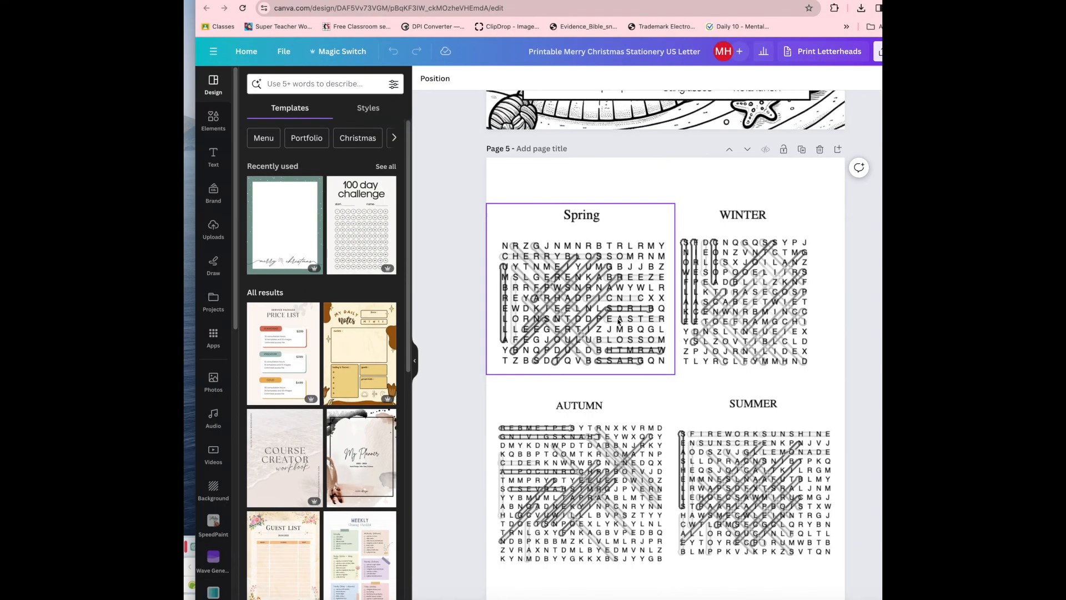
# - Show the Uploads images, select the answer-key grid and scroll to the snowman page 6
pyautogui.click(213, 228)
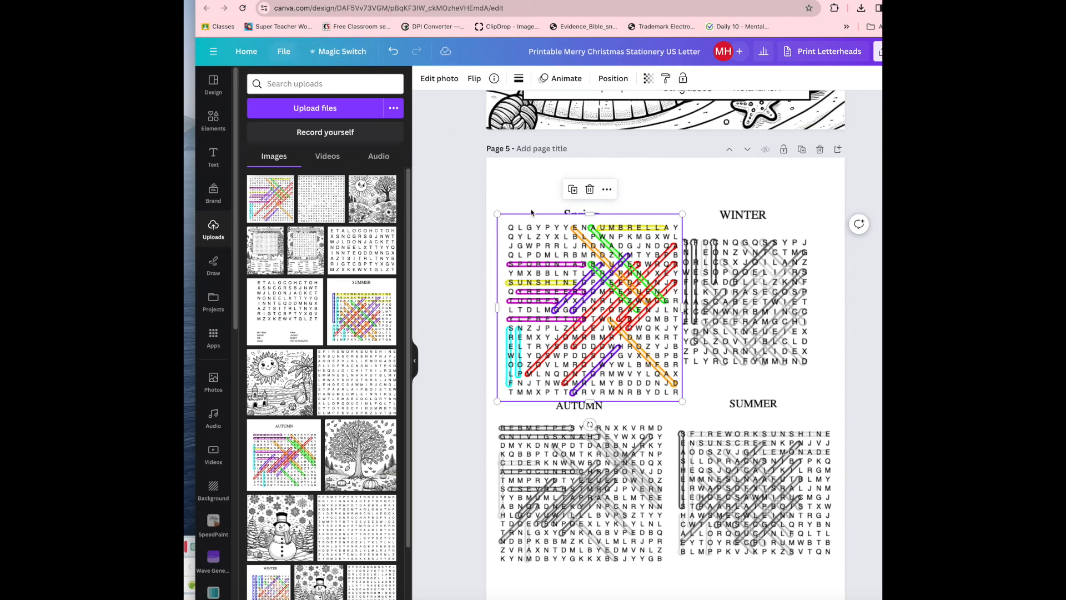
pyautogui.click(439, 78)
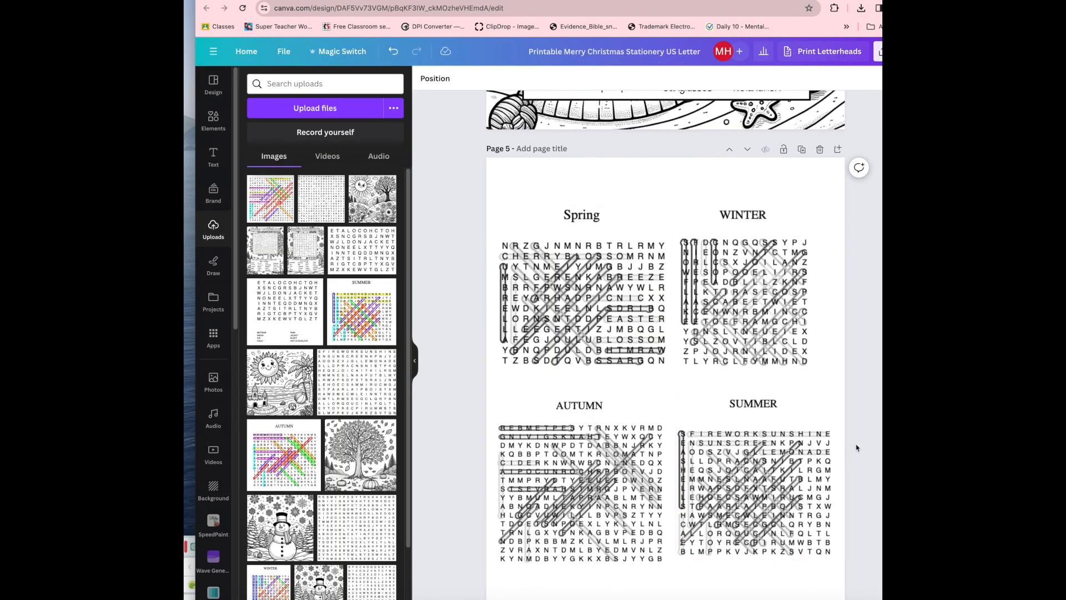
pyautogui.scroll(-3)
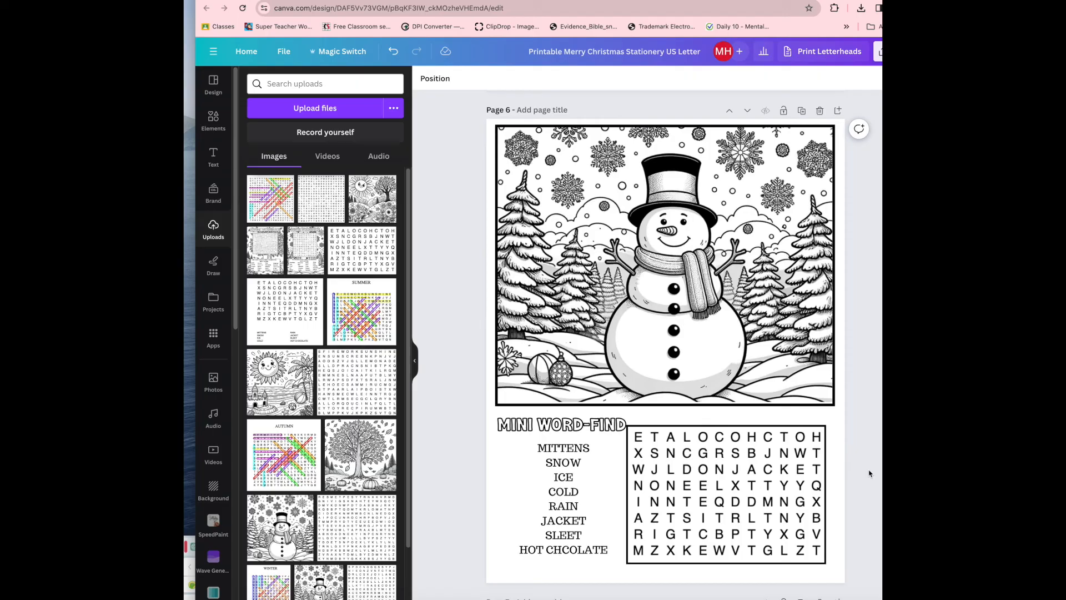
# - Point out the snowman coloring picture and its mini word-find letter grid on page 6
pyautogui.click(670, 275)
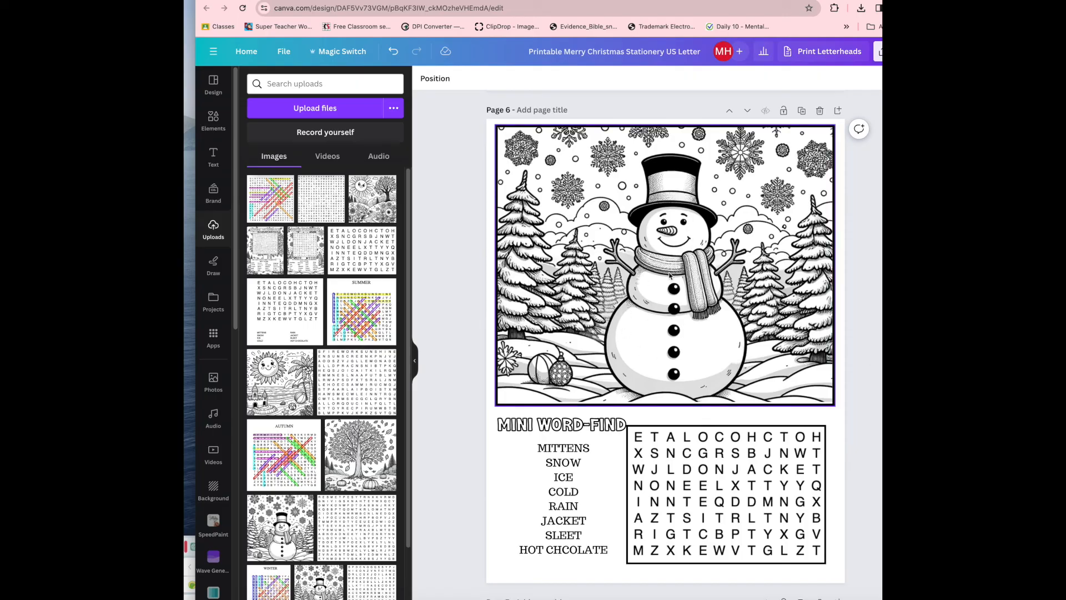
pyautogui.moveTo(660, 307)
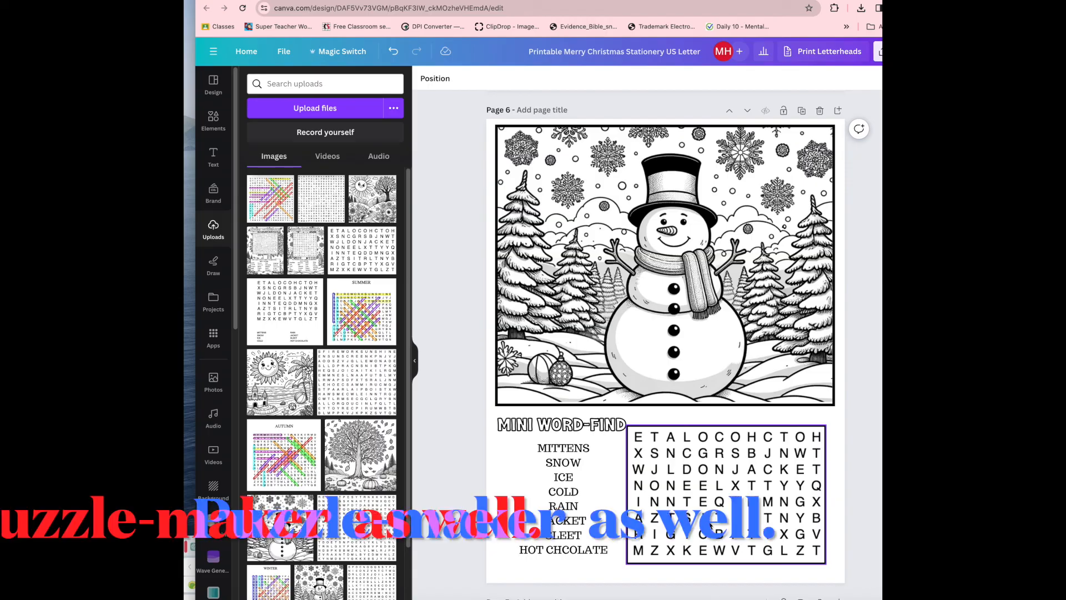
pyautogui.click(563, 491)
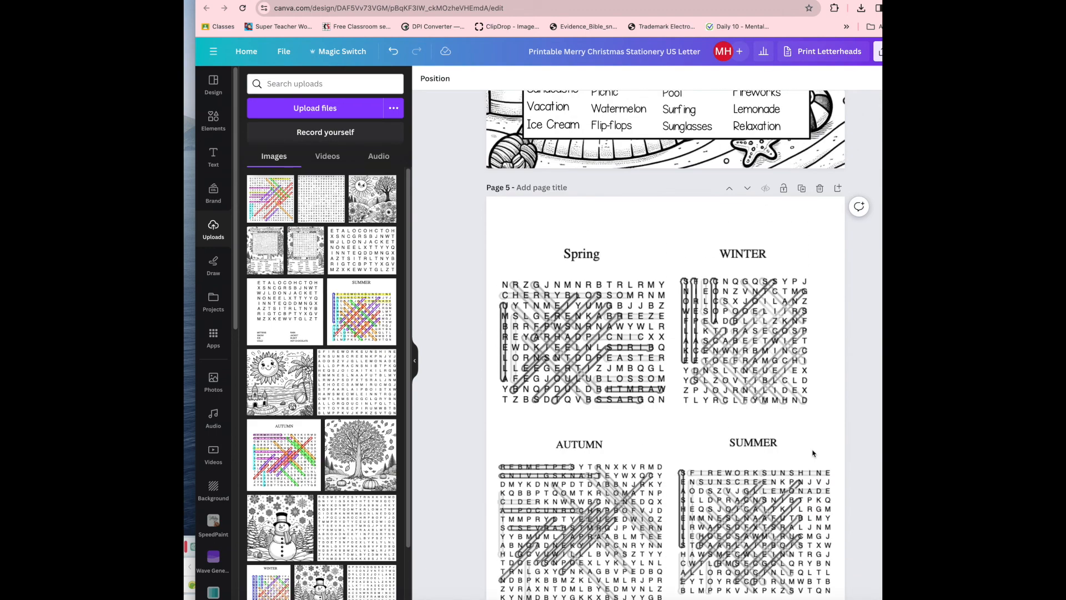
# - Scroll to page 7 with the rotated winter and autumn word searches stacked together
pyautogui.scroll(3)
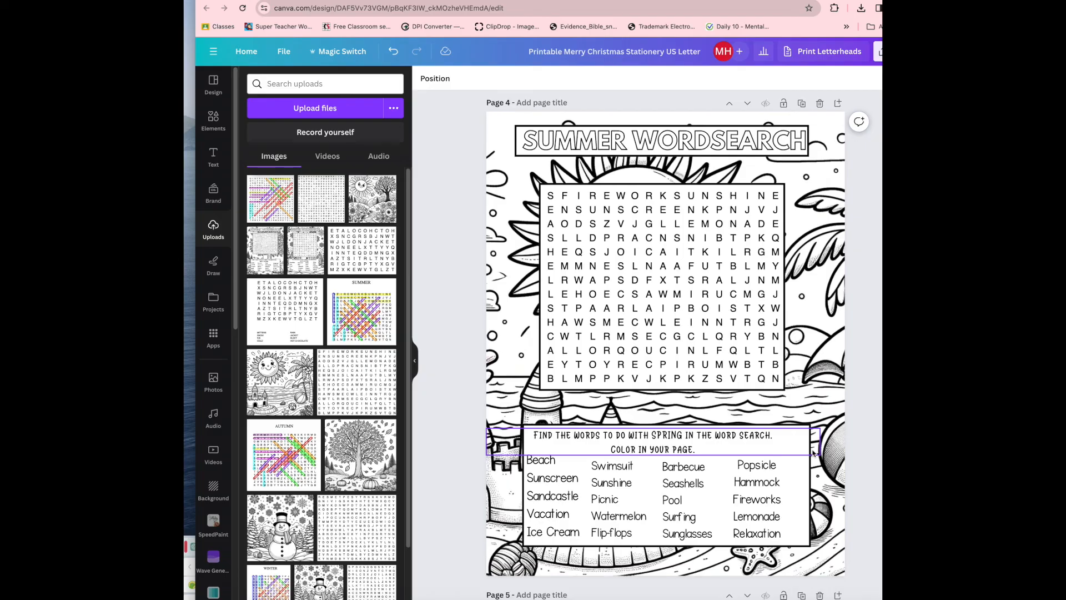
pyautogui.scroll(-3)
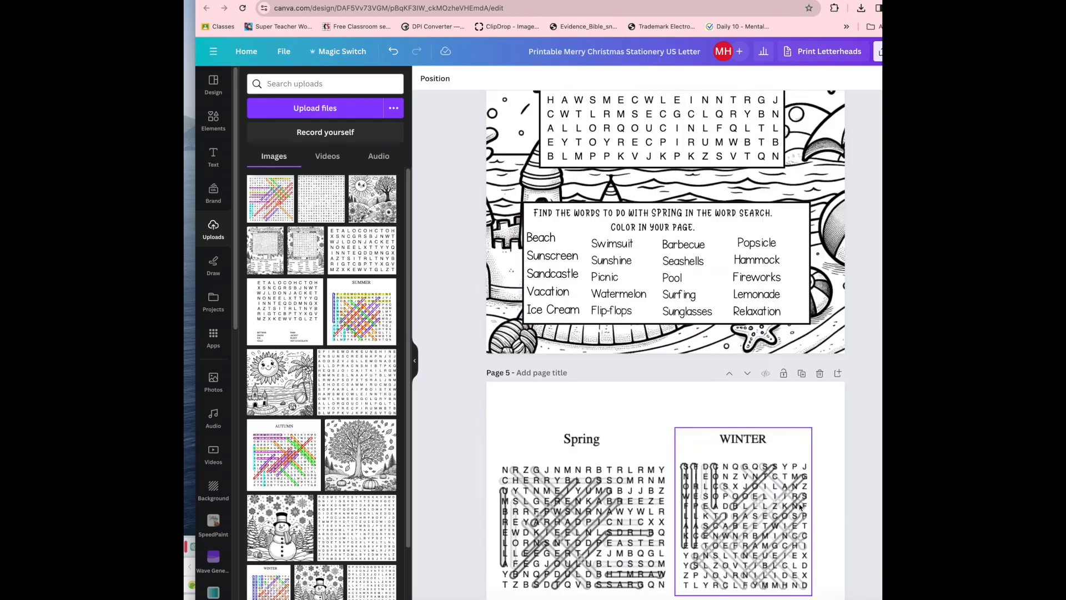
pyautogui.scroll(-3)
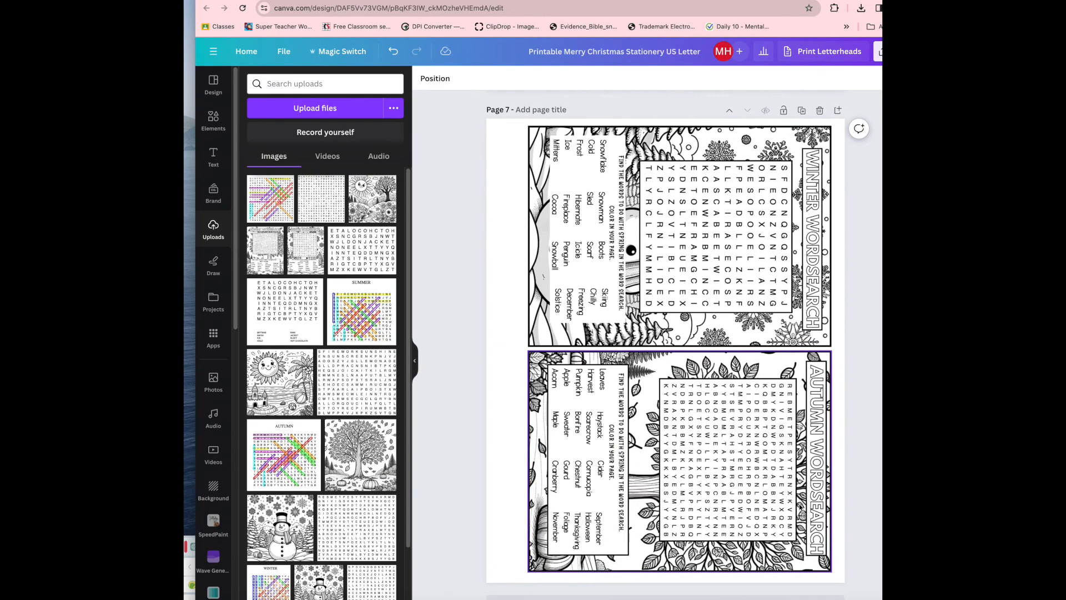